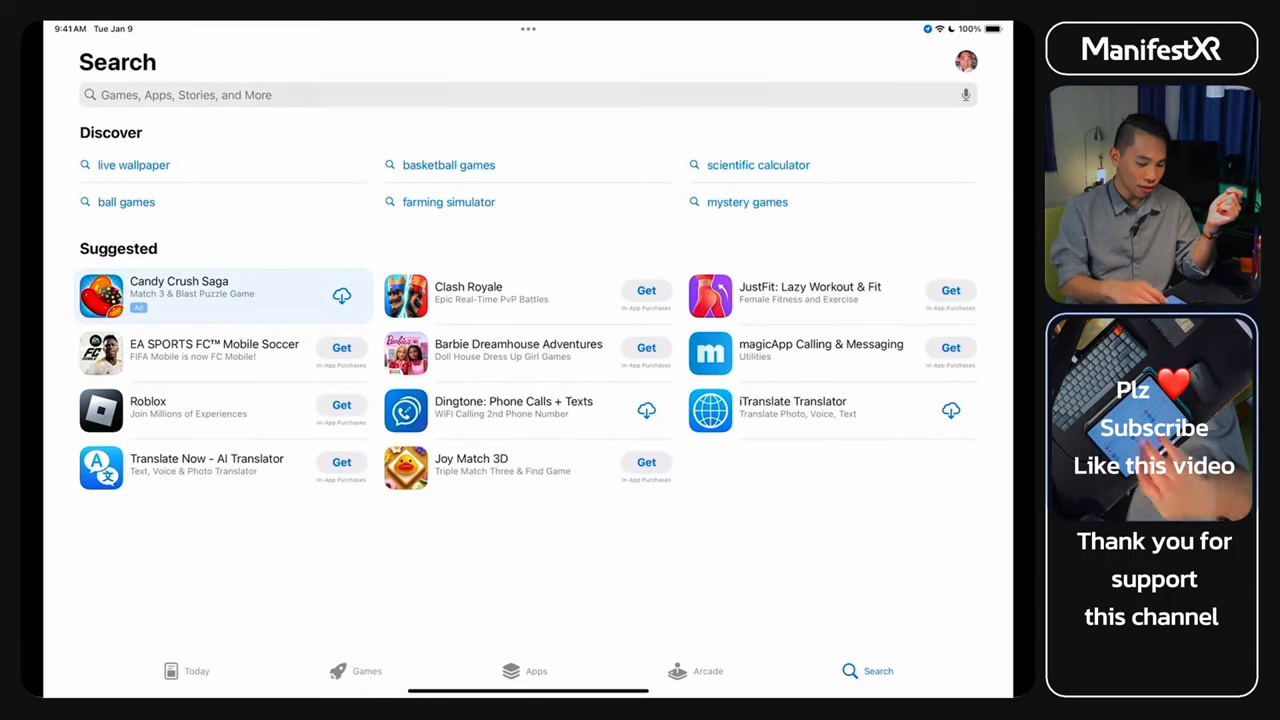
Search the App Store for 'live home 3D' and launch the Live Home 3D app
text(live home 3D)
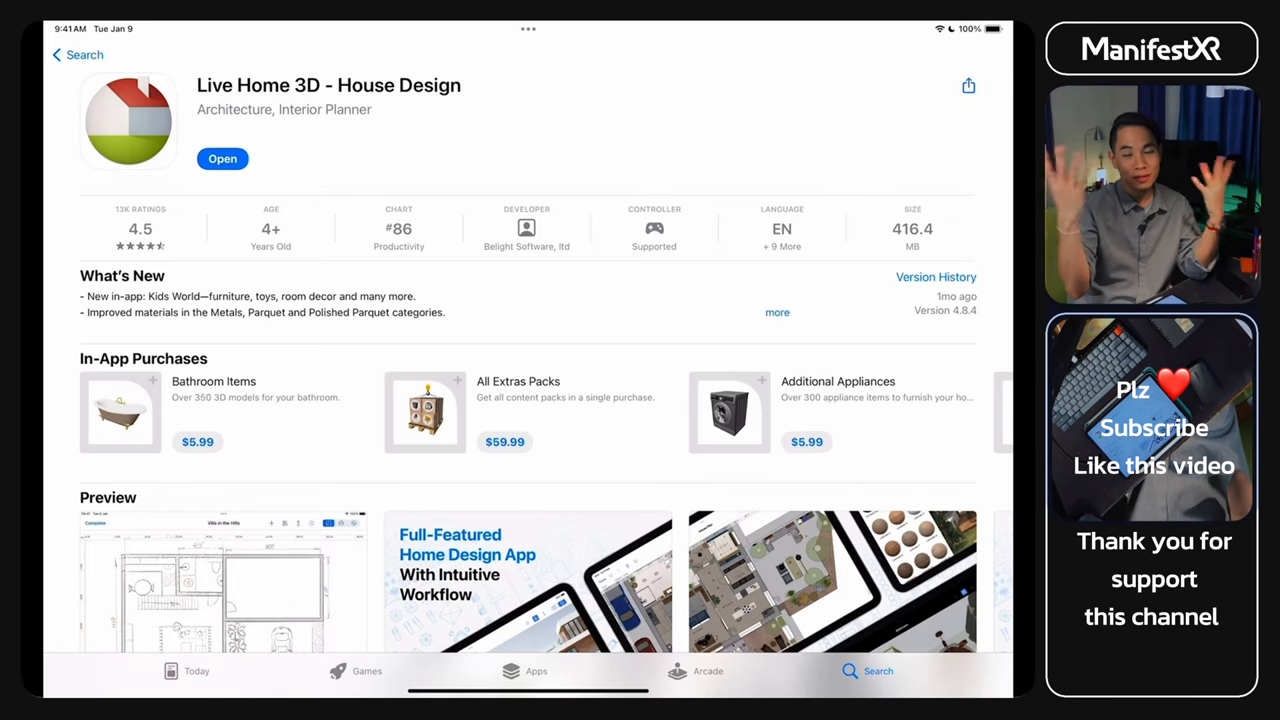
click(222, 158)
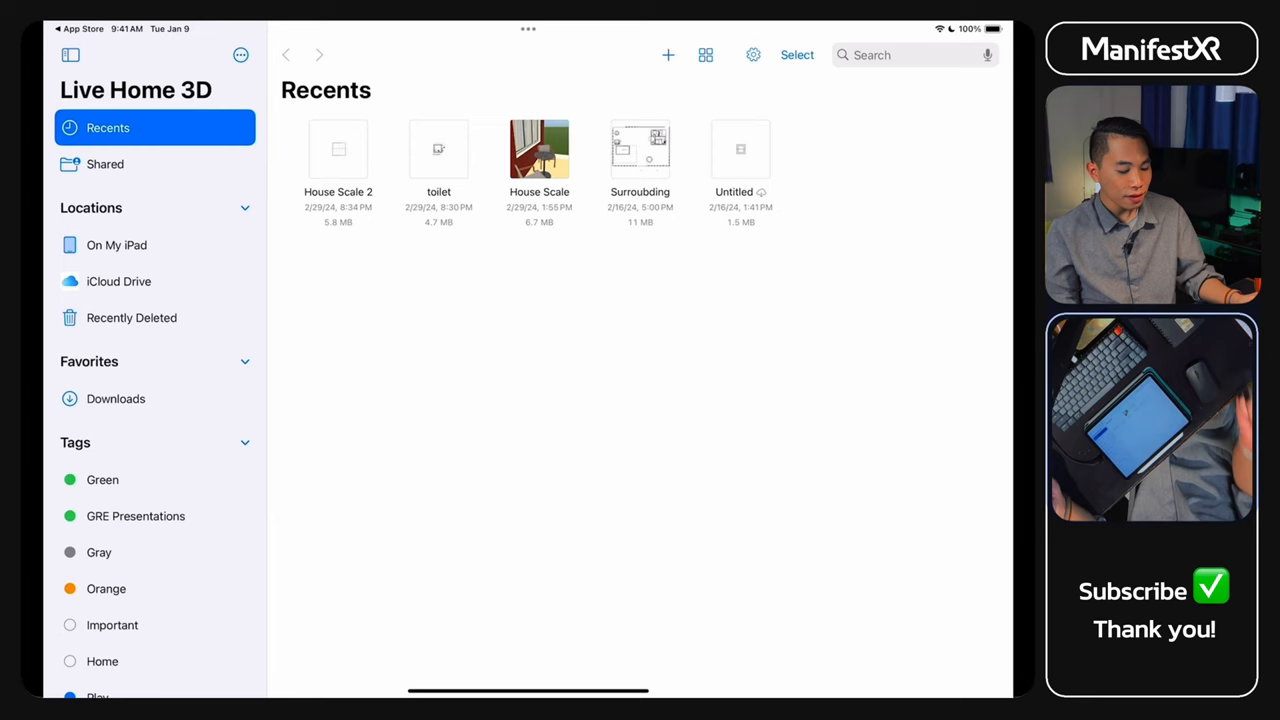
Create a new project from the blank House Scale template, opening 'House Scale 3'
click(668, 56)
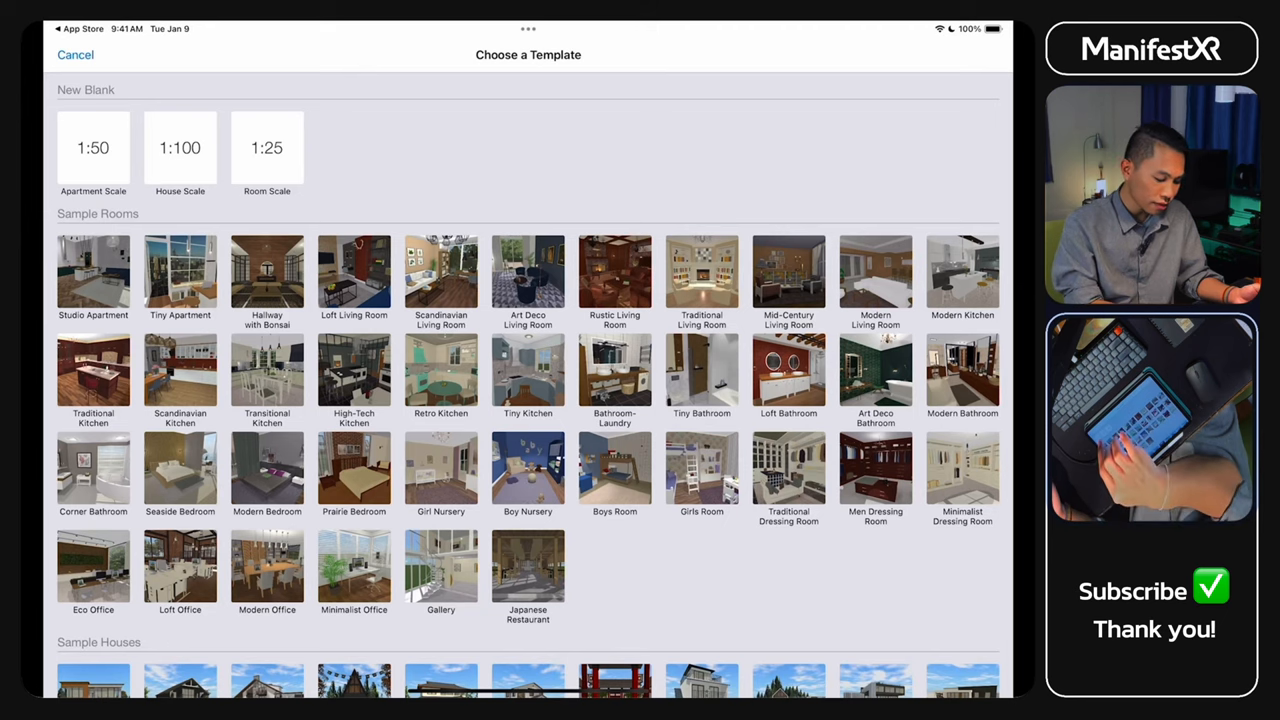
click(180, 148)
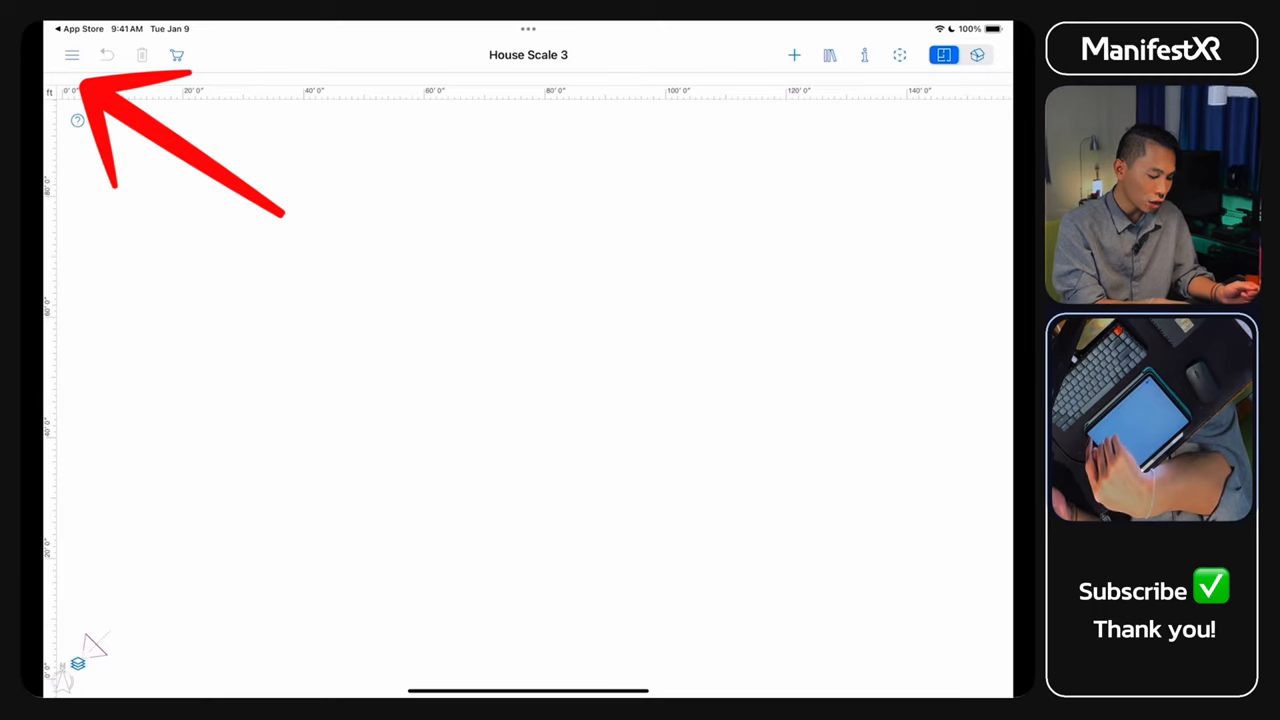
Set the project's measurement units to meters in the Project settings
click(72, 56)
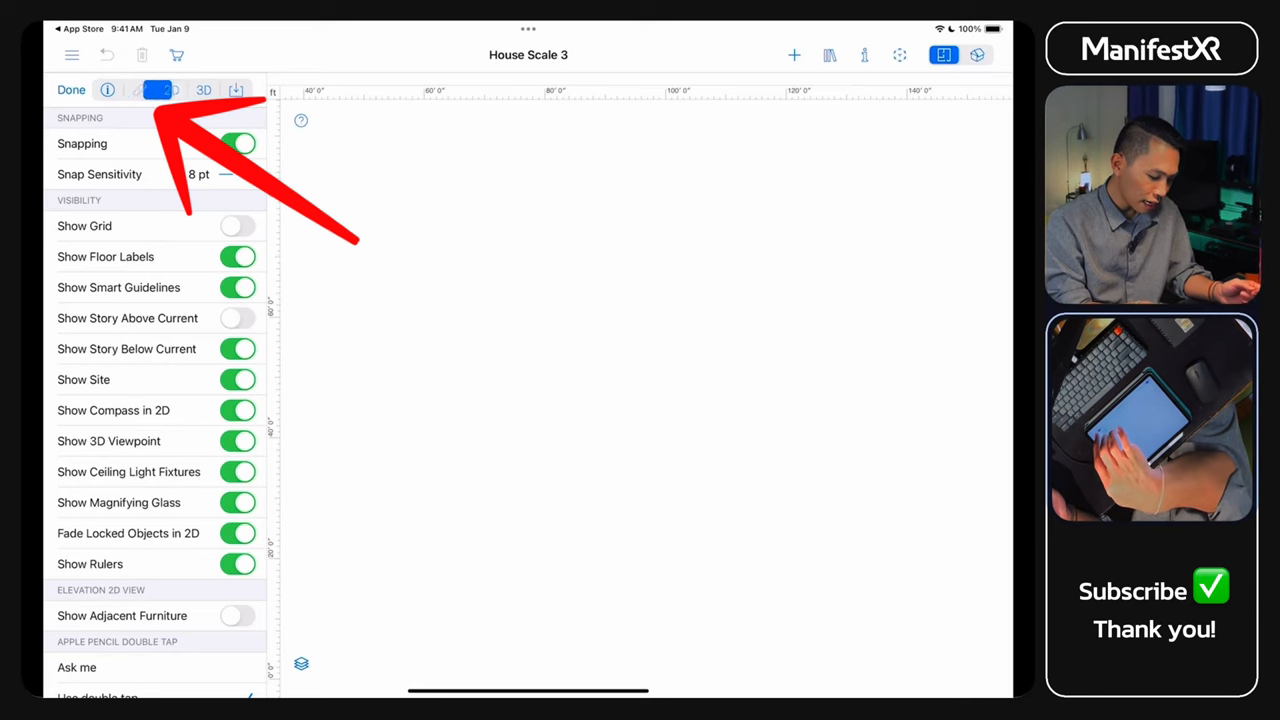
click(140, 90)
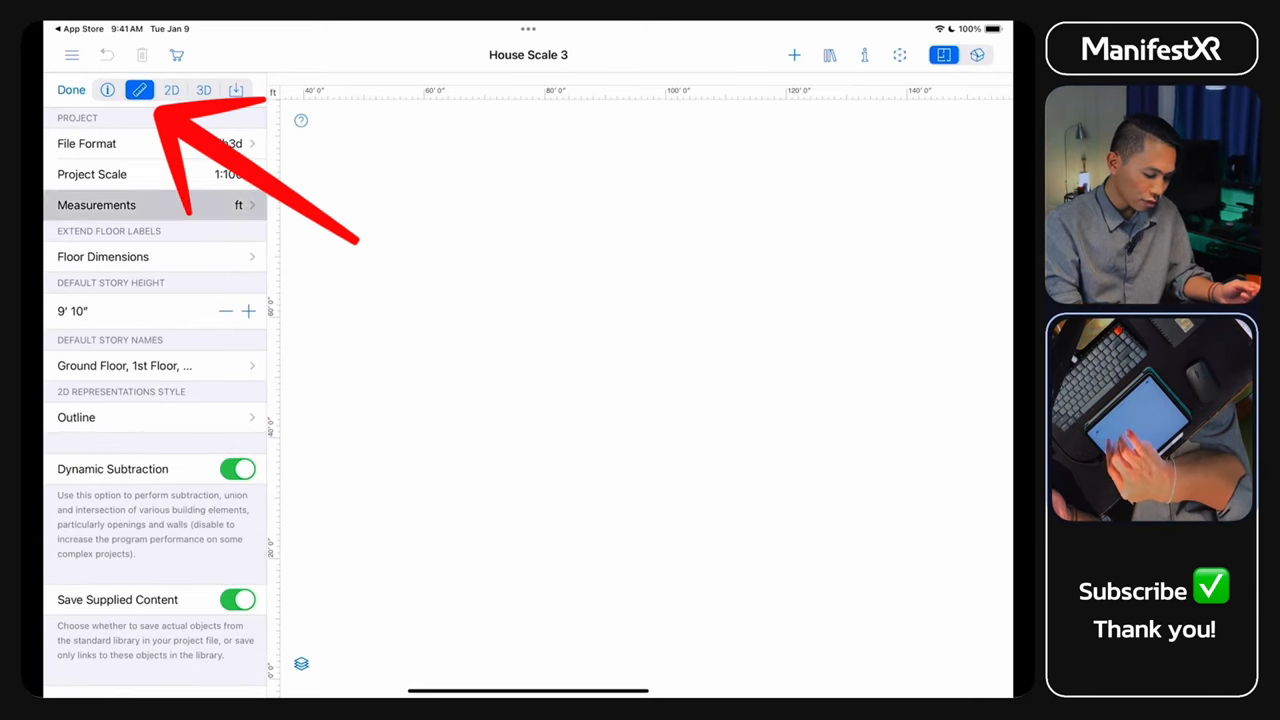
click(96, 204)
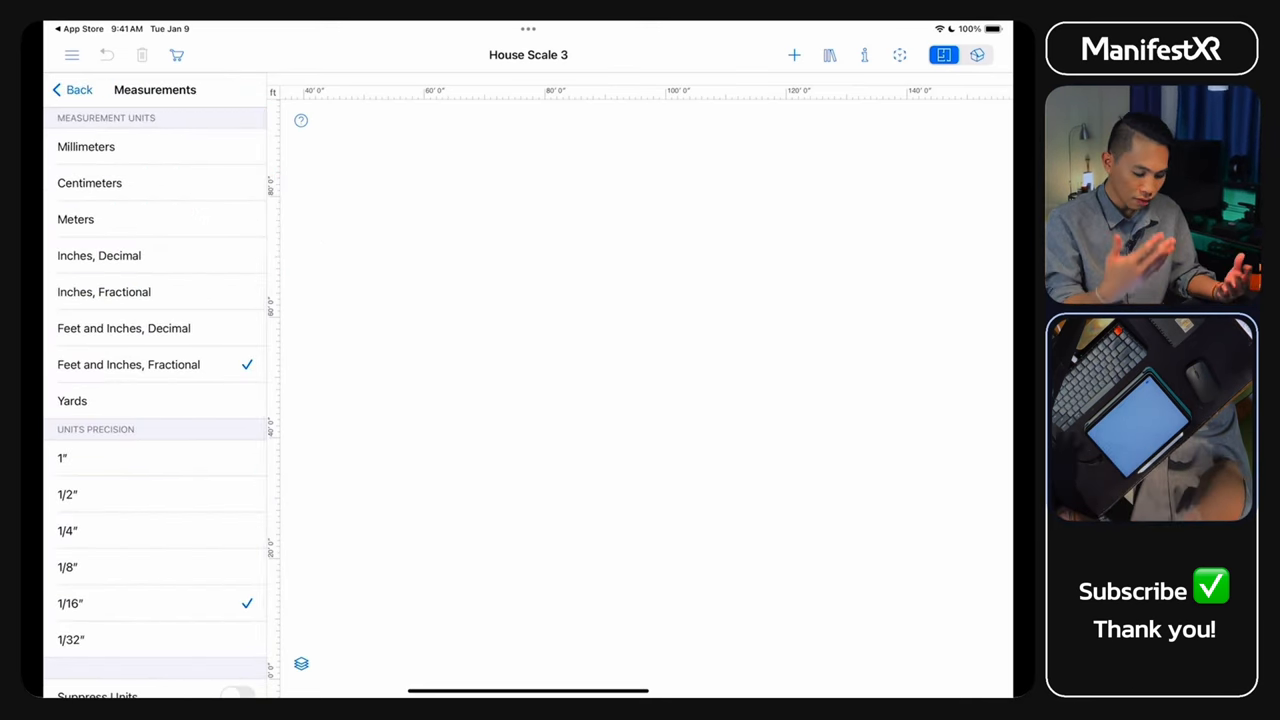
click(76, 218)
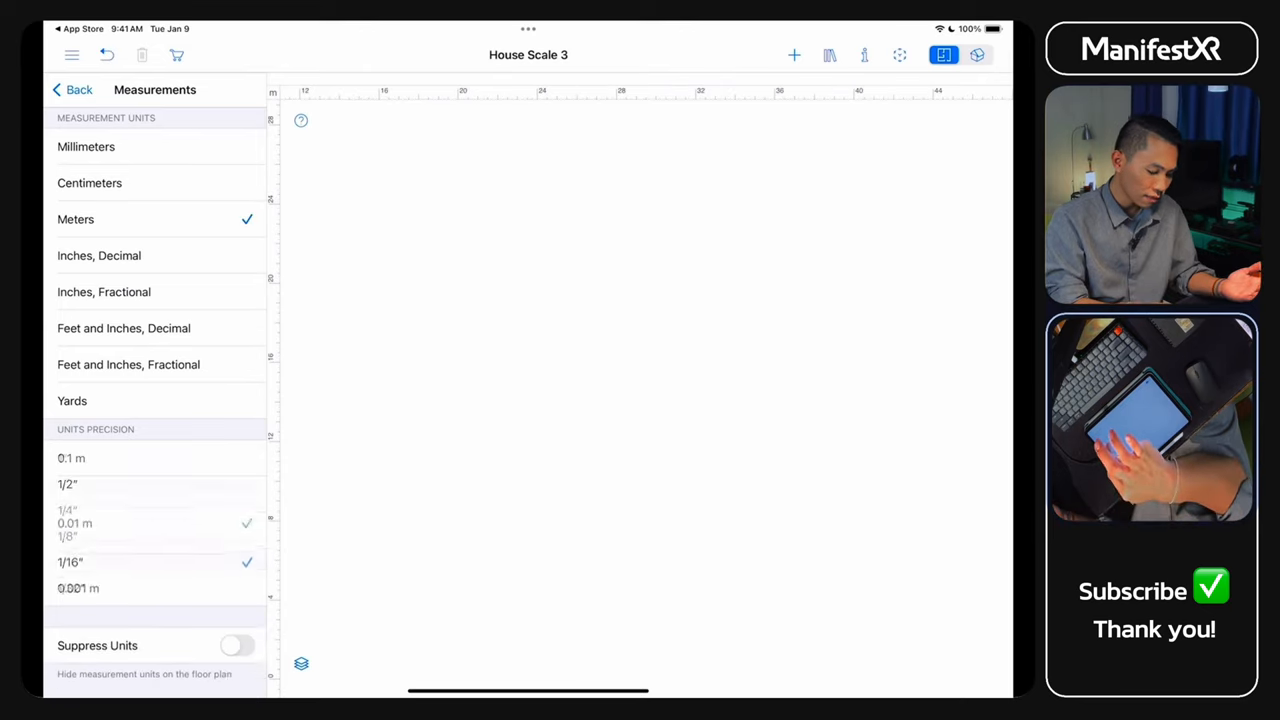
click(72, 88)
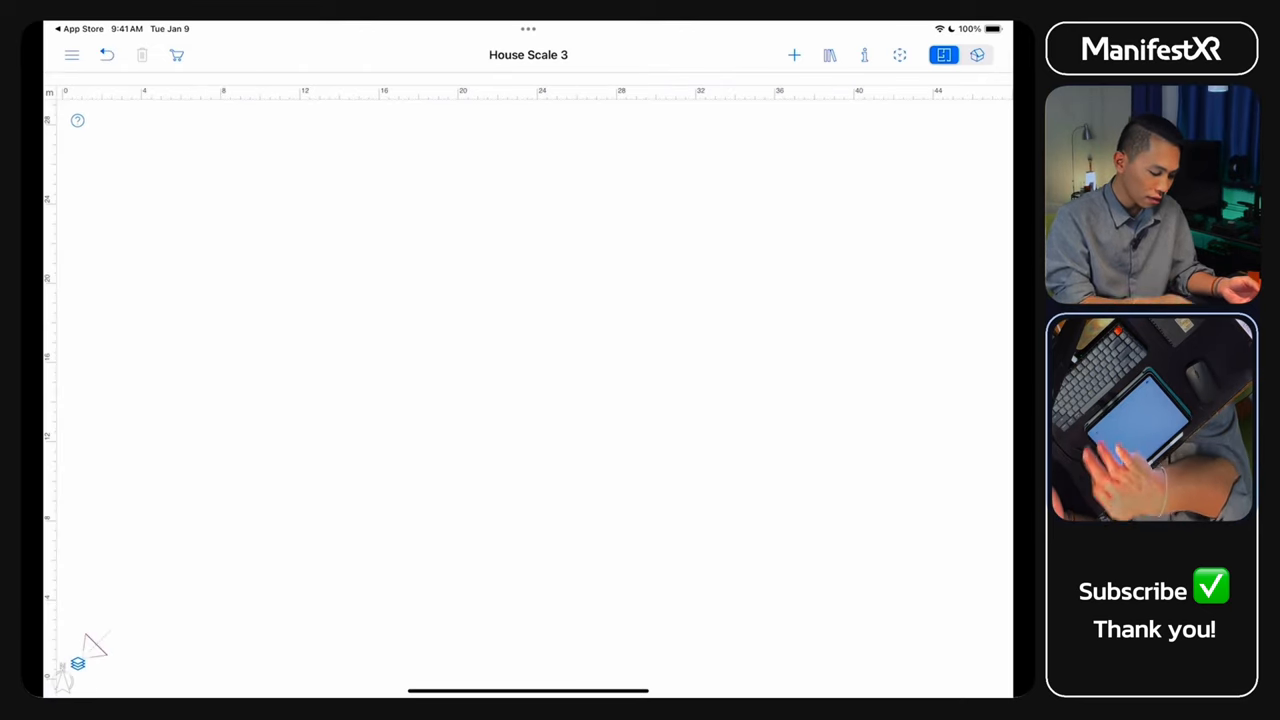
Draw a rectangular walled room and resize it to 2.8 m × 3.5 m
click(792, 56)
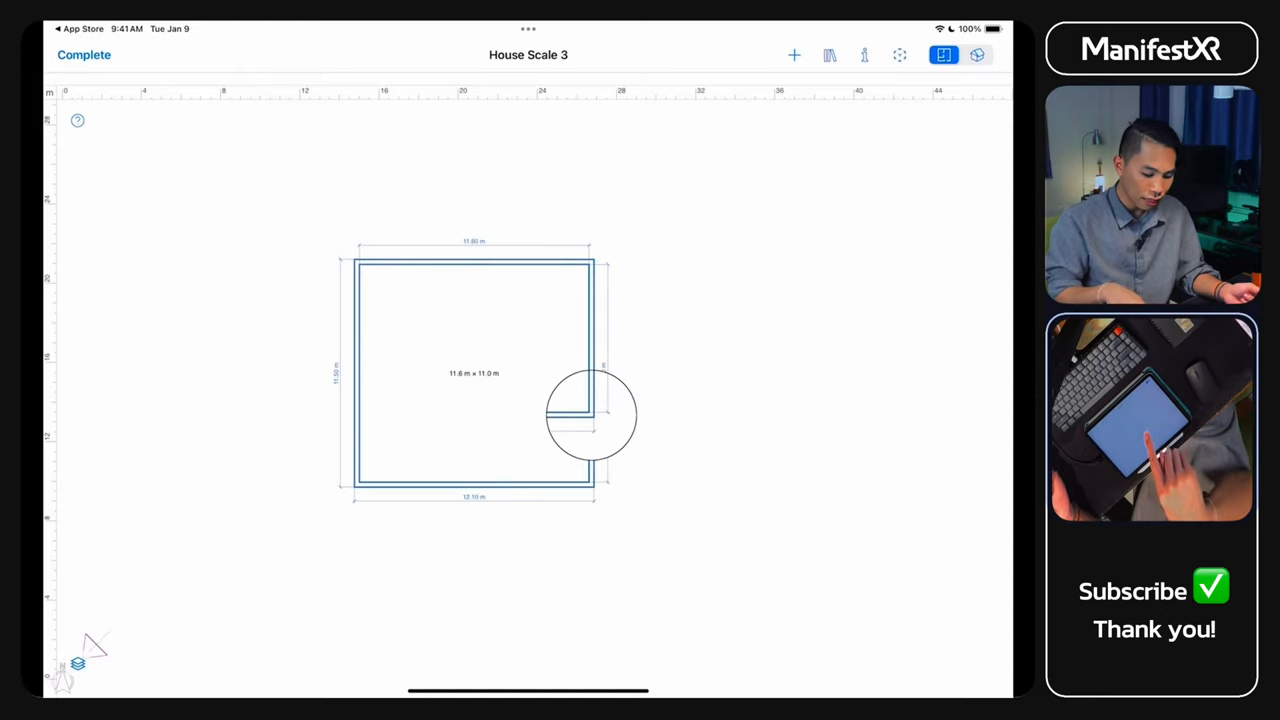
drag(590, 414, 450, 290)
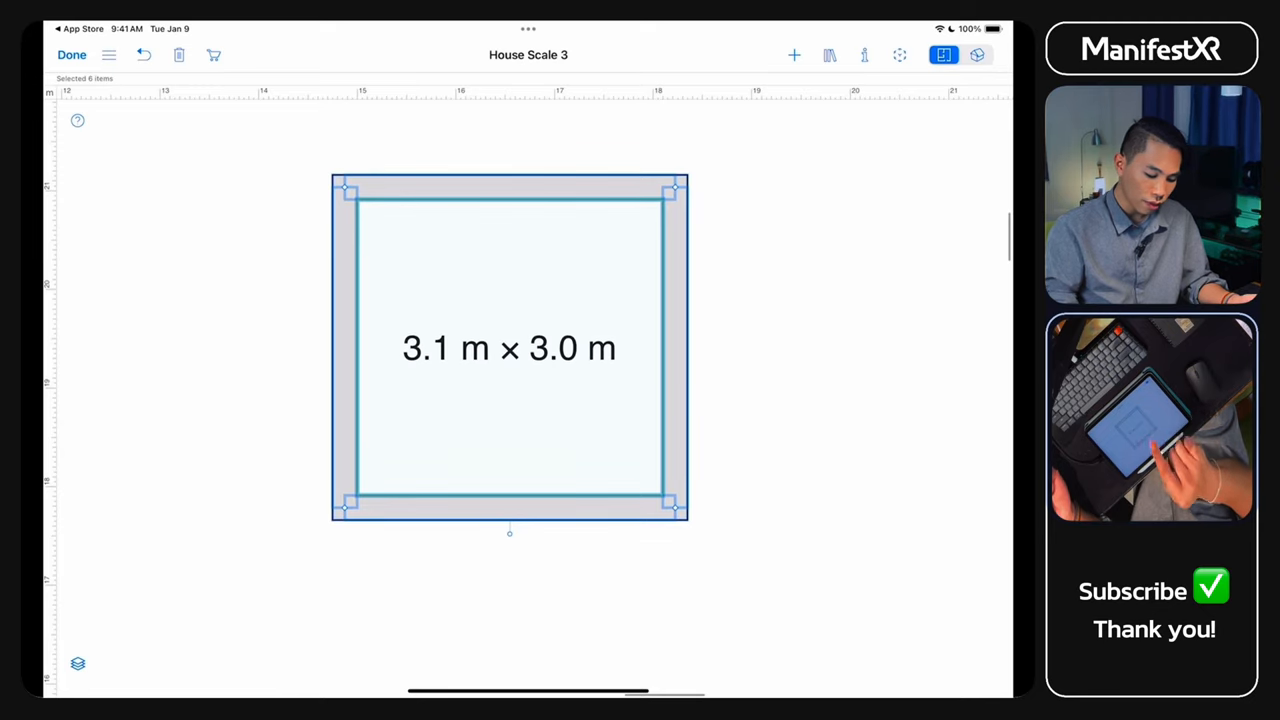
drag(684, 348, 656, 348)
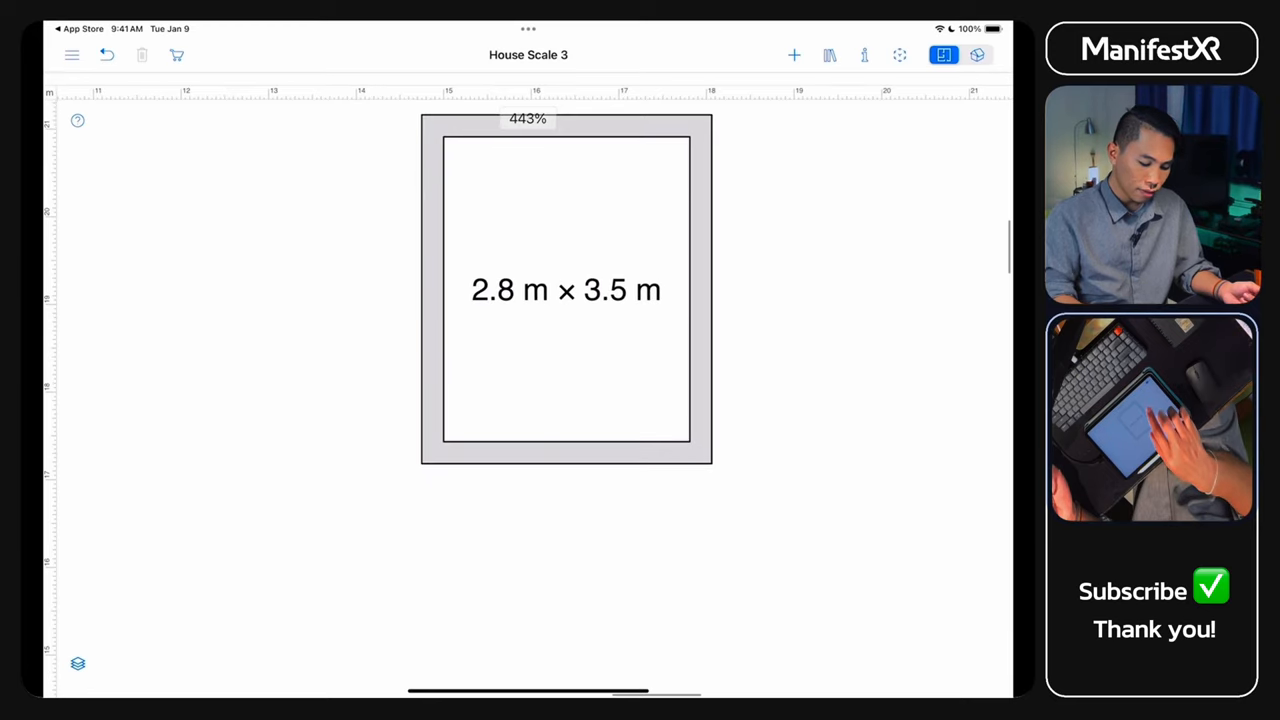
Add a 3.3 m × 1.0 m porch floor below the room and show the Objects library
click(794, 56)
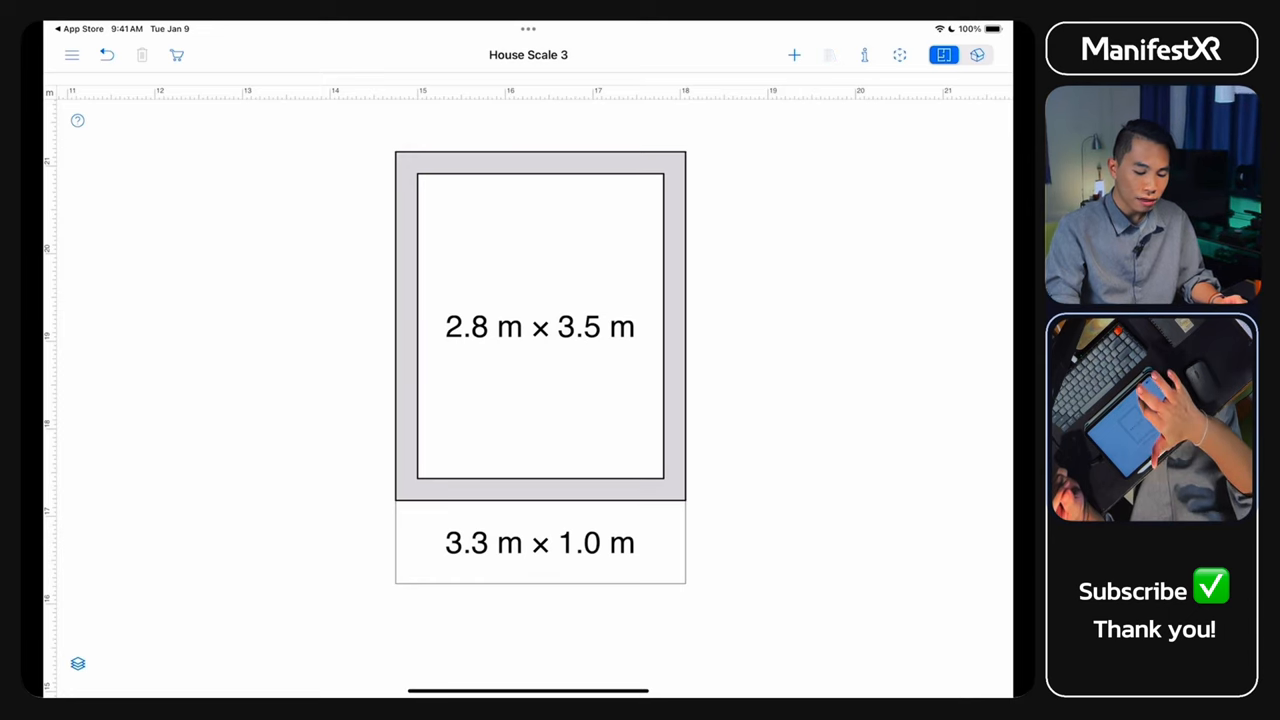
click(828, 56)
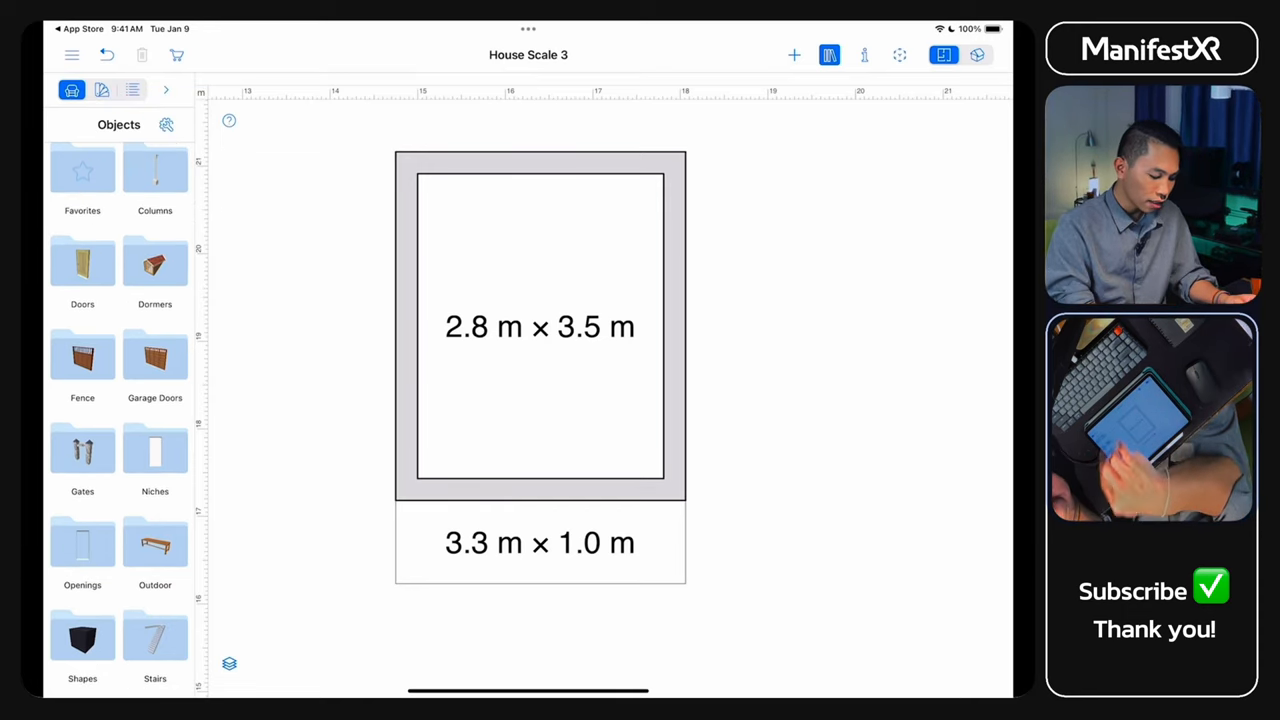
Place a double door from the Doors folder in the wall between room and porch
click(82, 262)
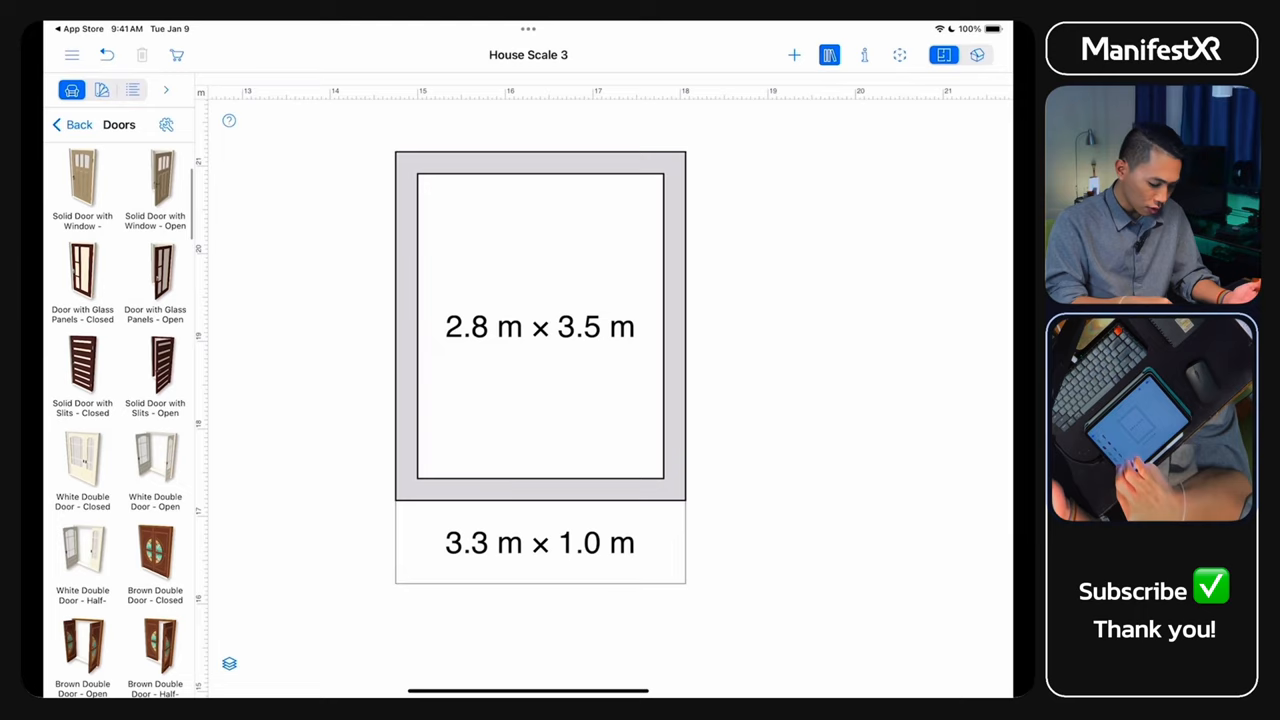
scroll(down, 3)
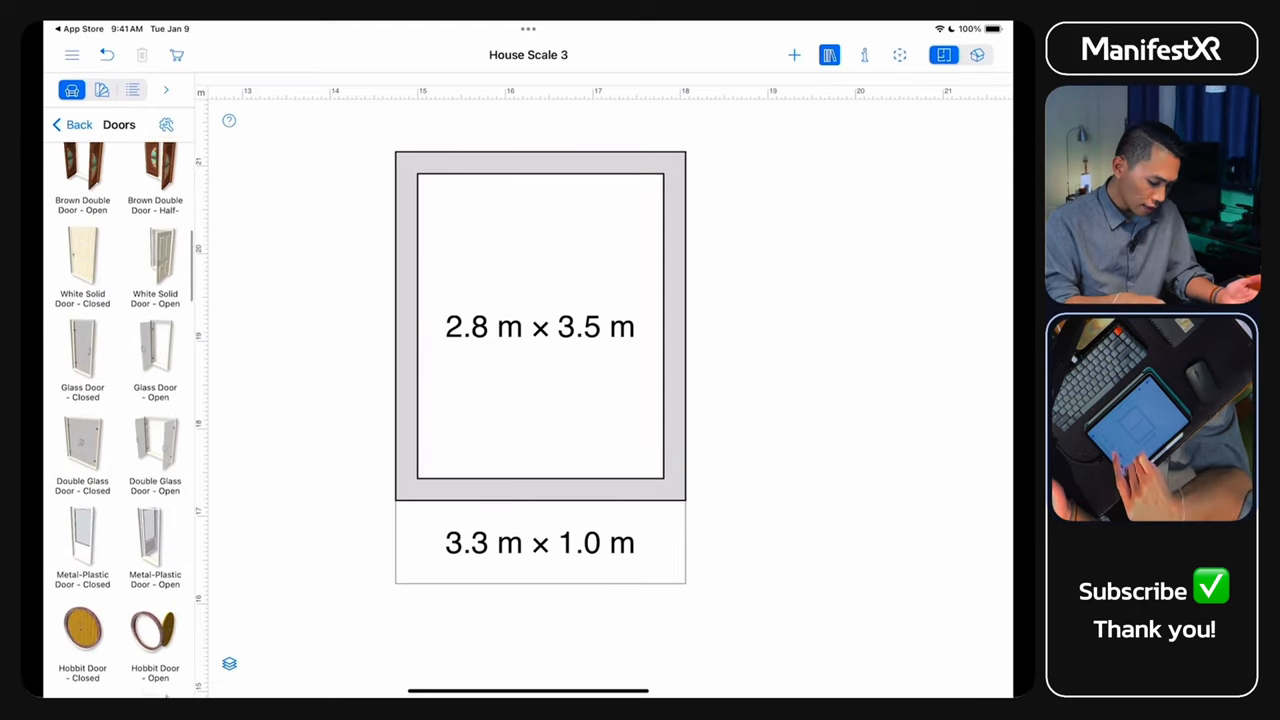
scroll(down, 3)
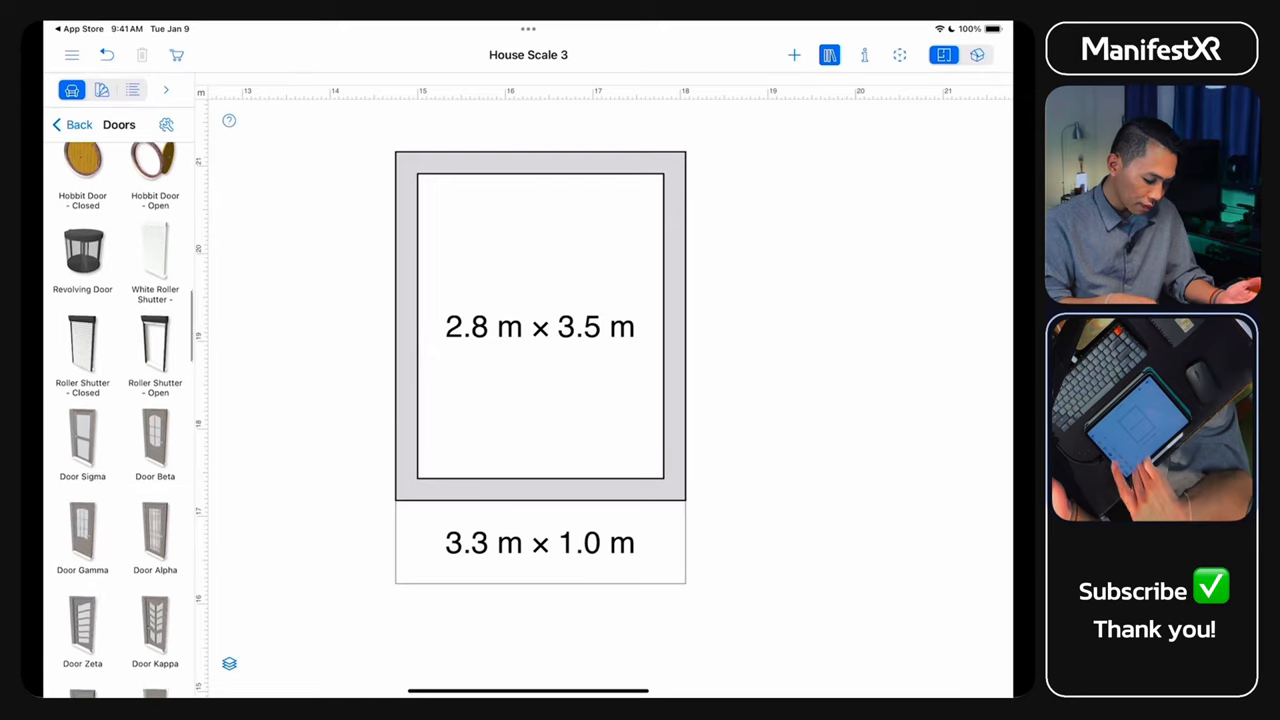
scroll(down, 3)
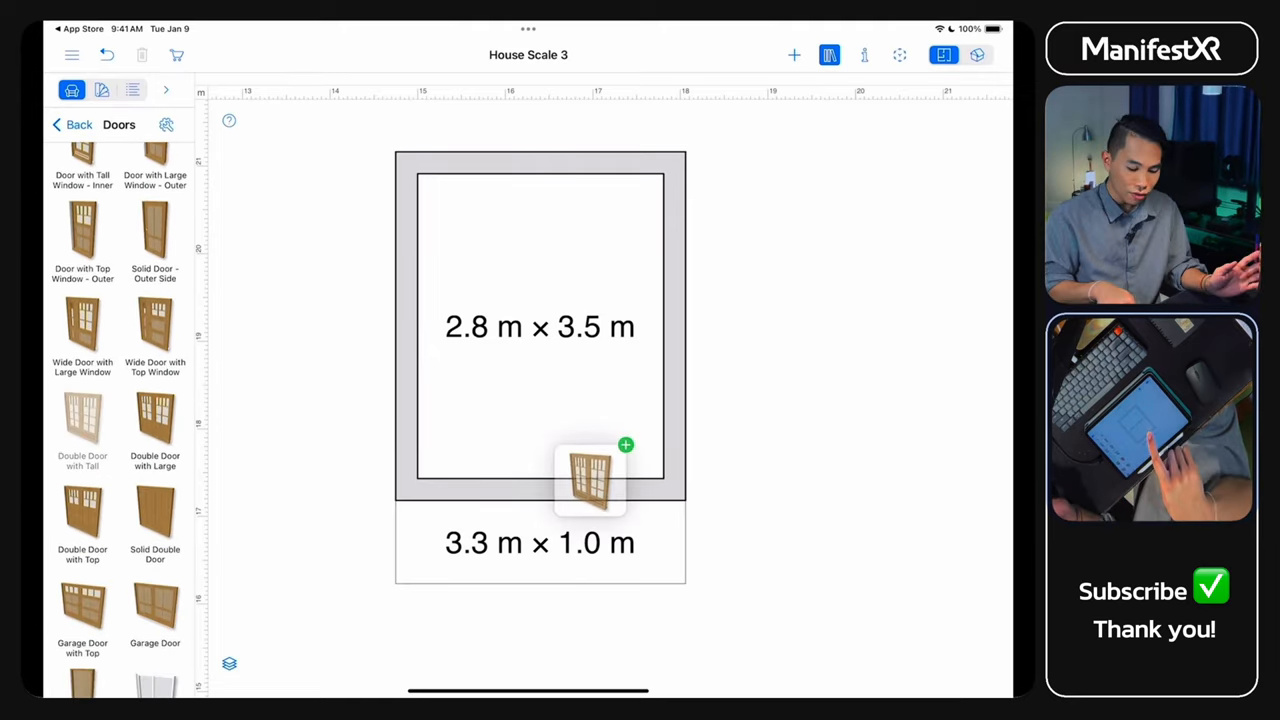
click(590, 478)
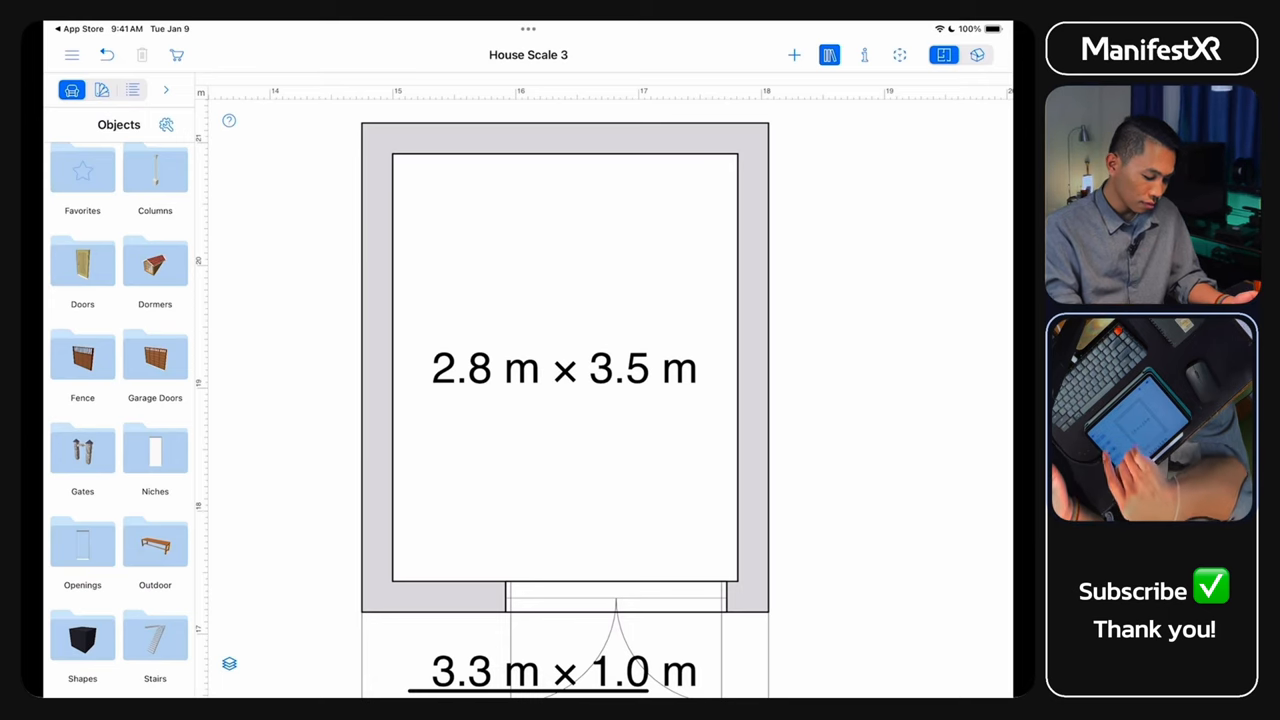
Search the library for 'Table' and 'Chair' and position a chair beside the desk
click(166, 124)
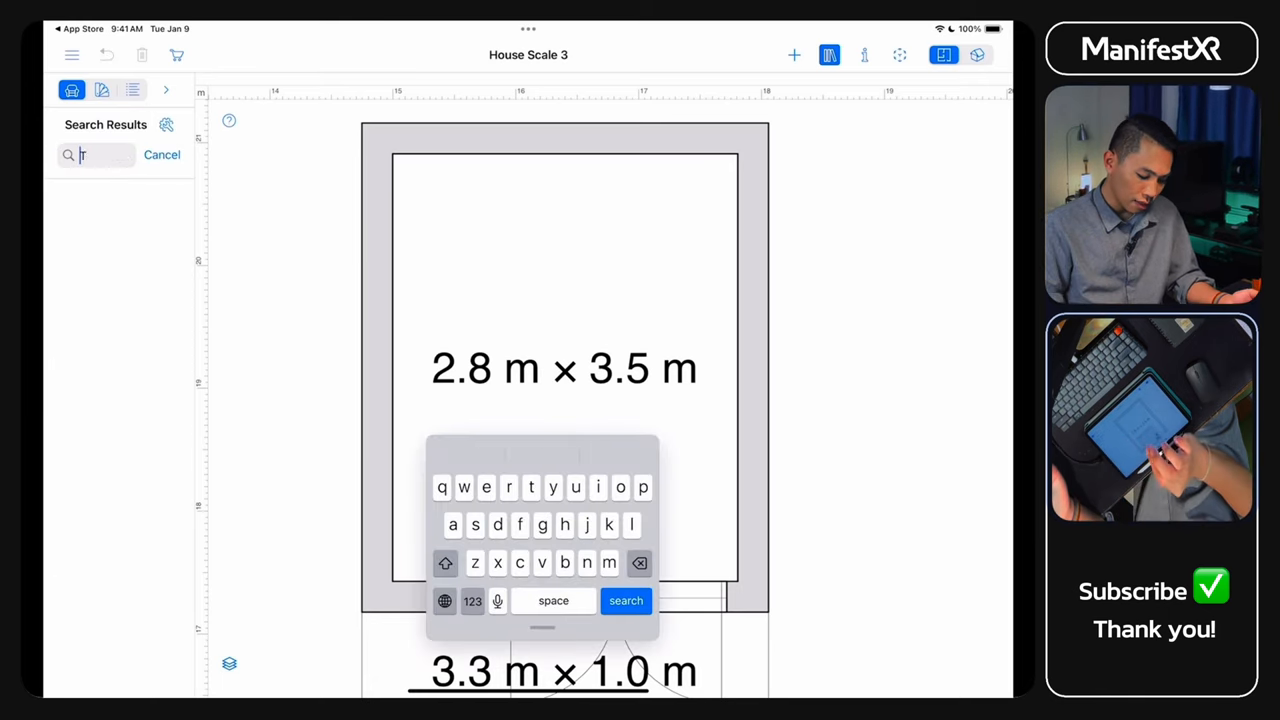
text(Table)
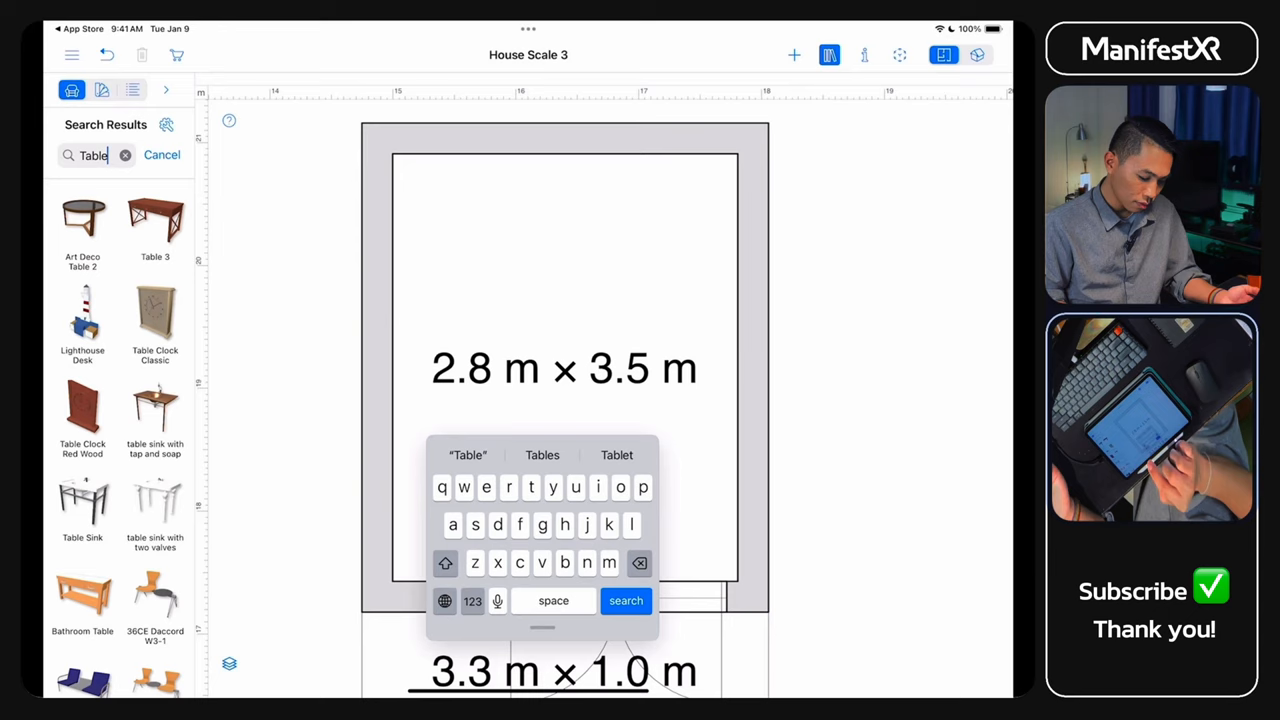
scroll(down, 3)
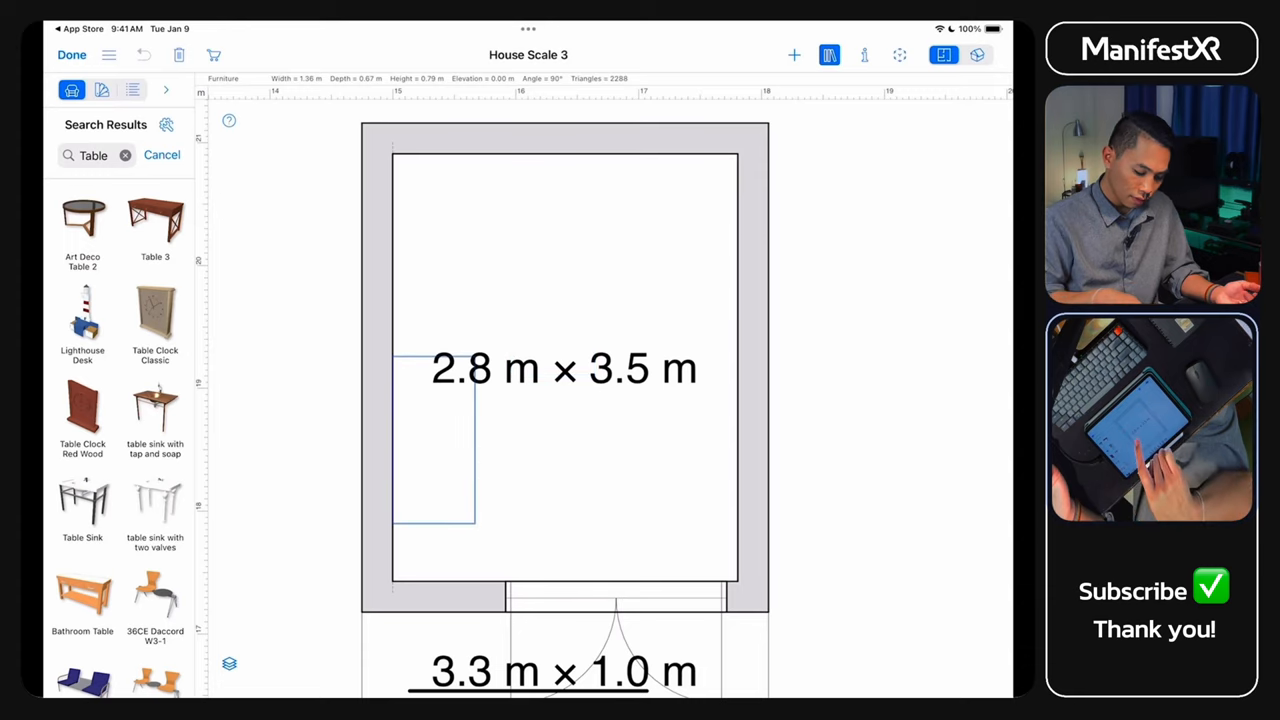
click(124, 156)
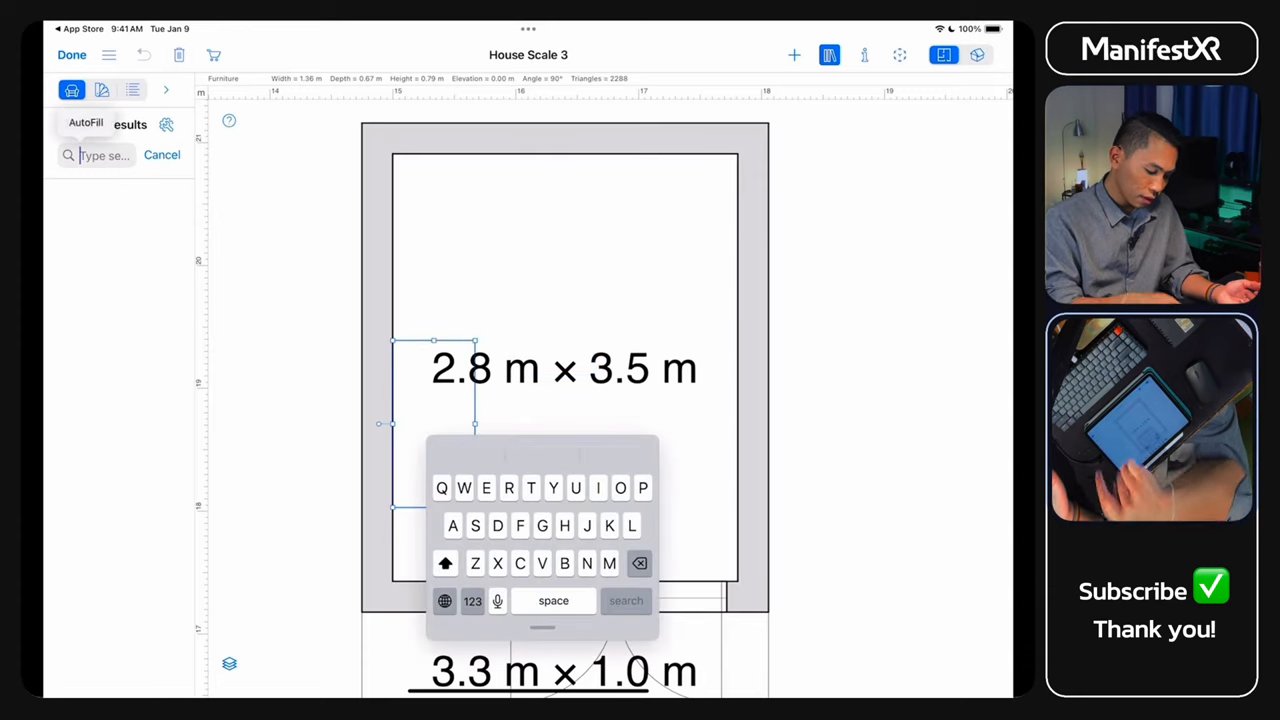
text(Chair)
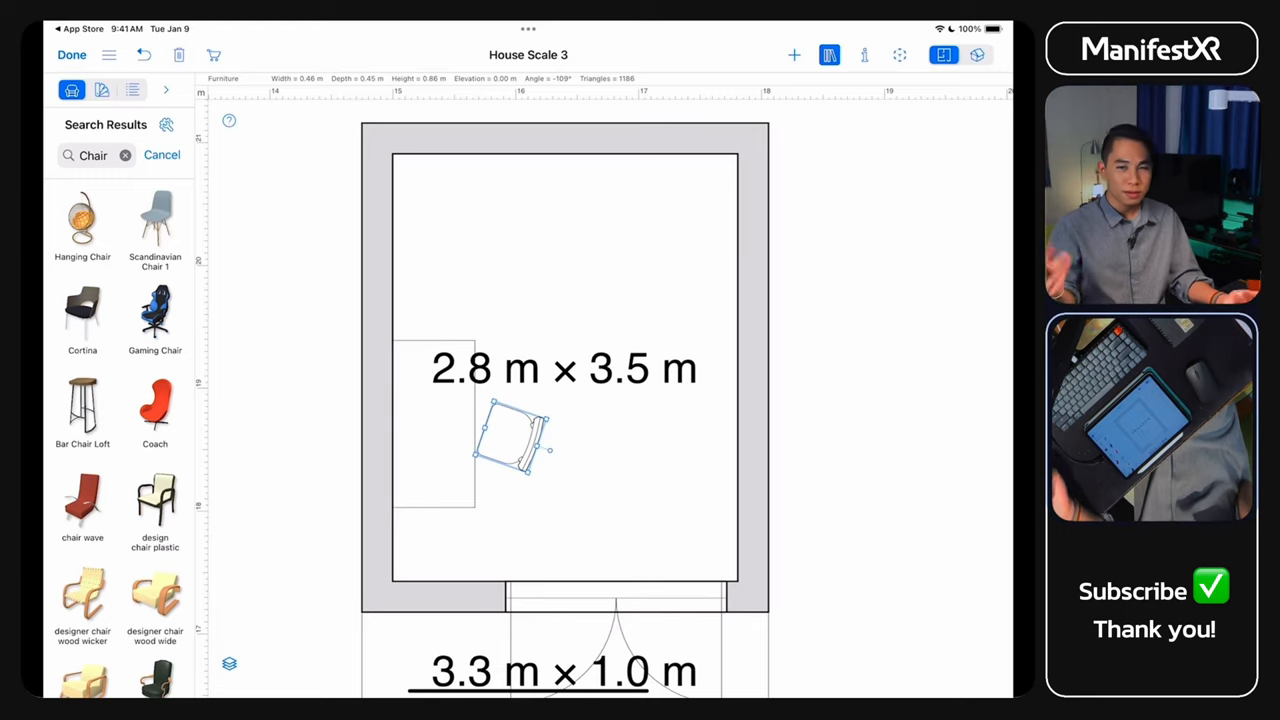
drag(156, 600, 704, 424)
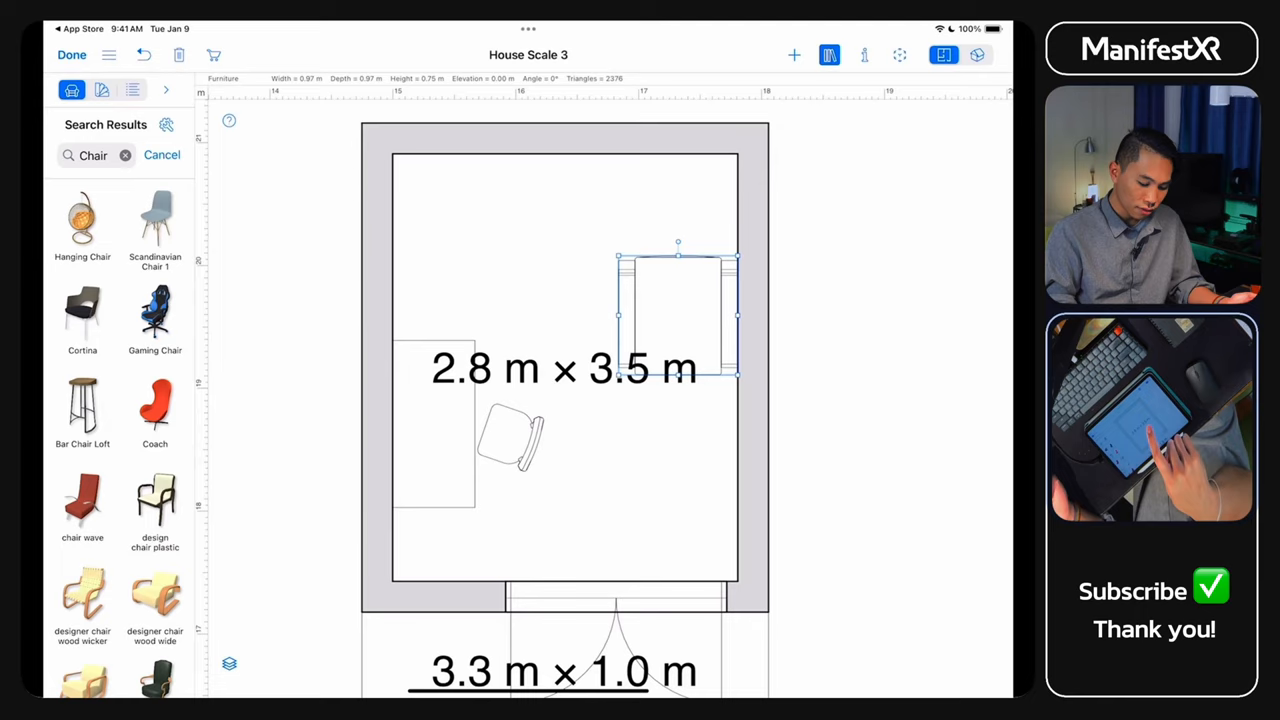
Angle the armchair diagonally in the corner and search the library for 'Lamp'
drag(676, 244, 640, 210)
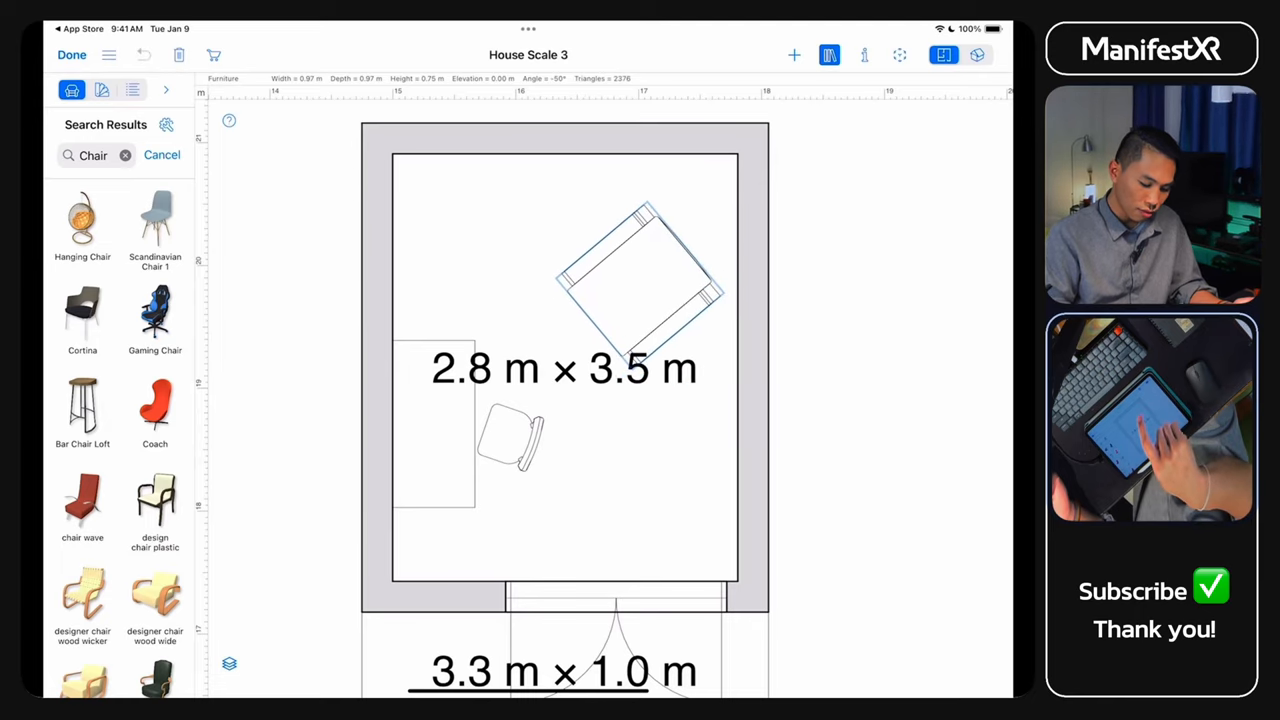
click(640, 270)
text(Book)
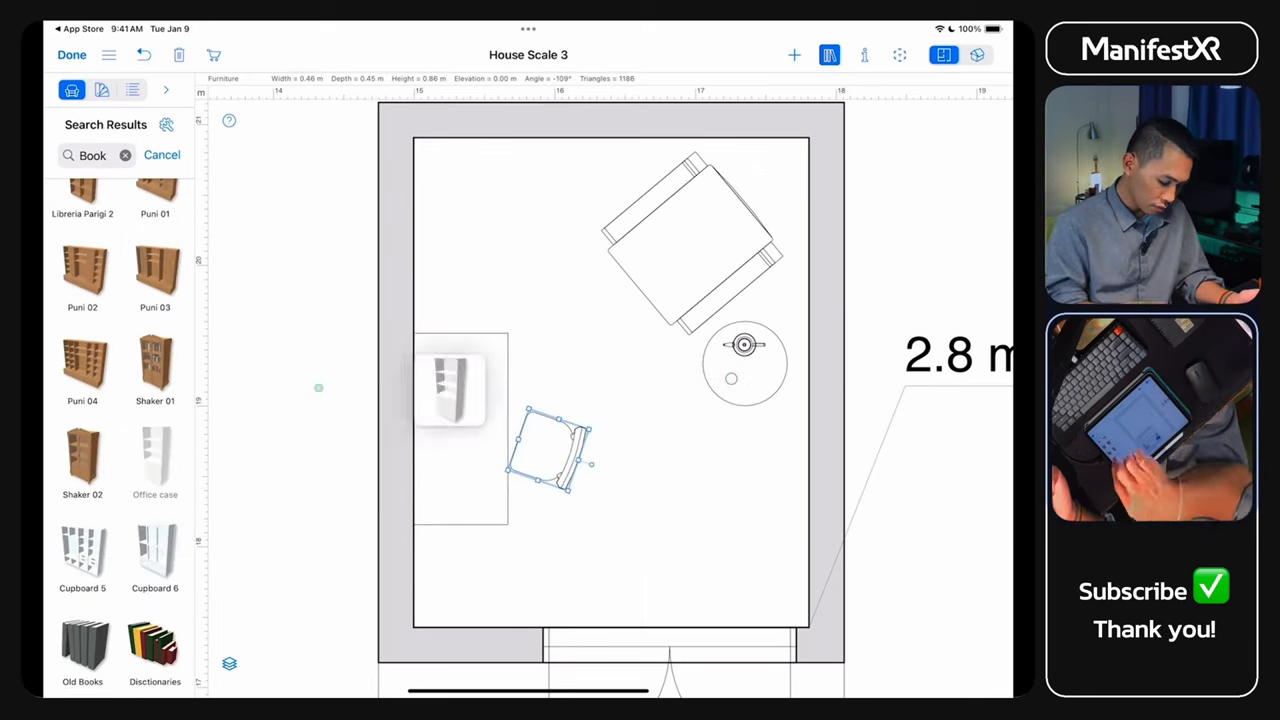
text(Lamp)
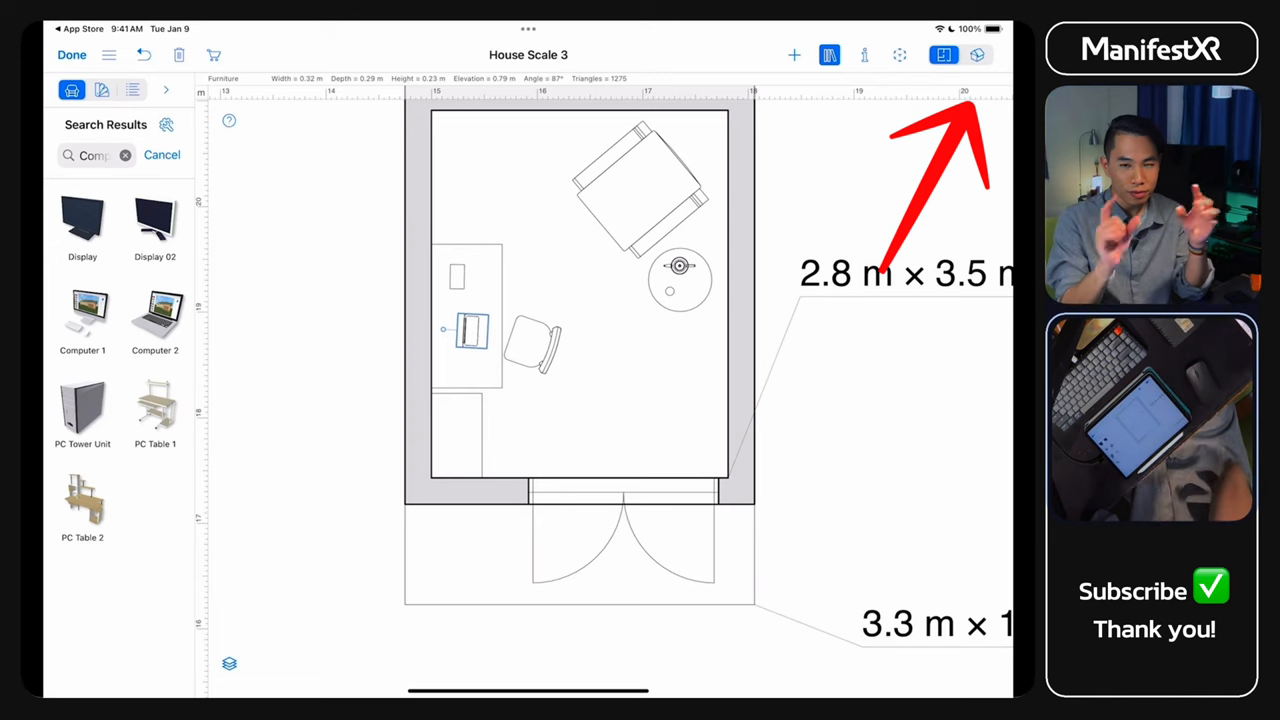
click(976, 56)
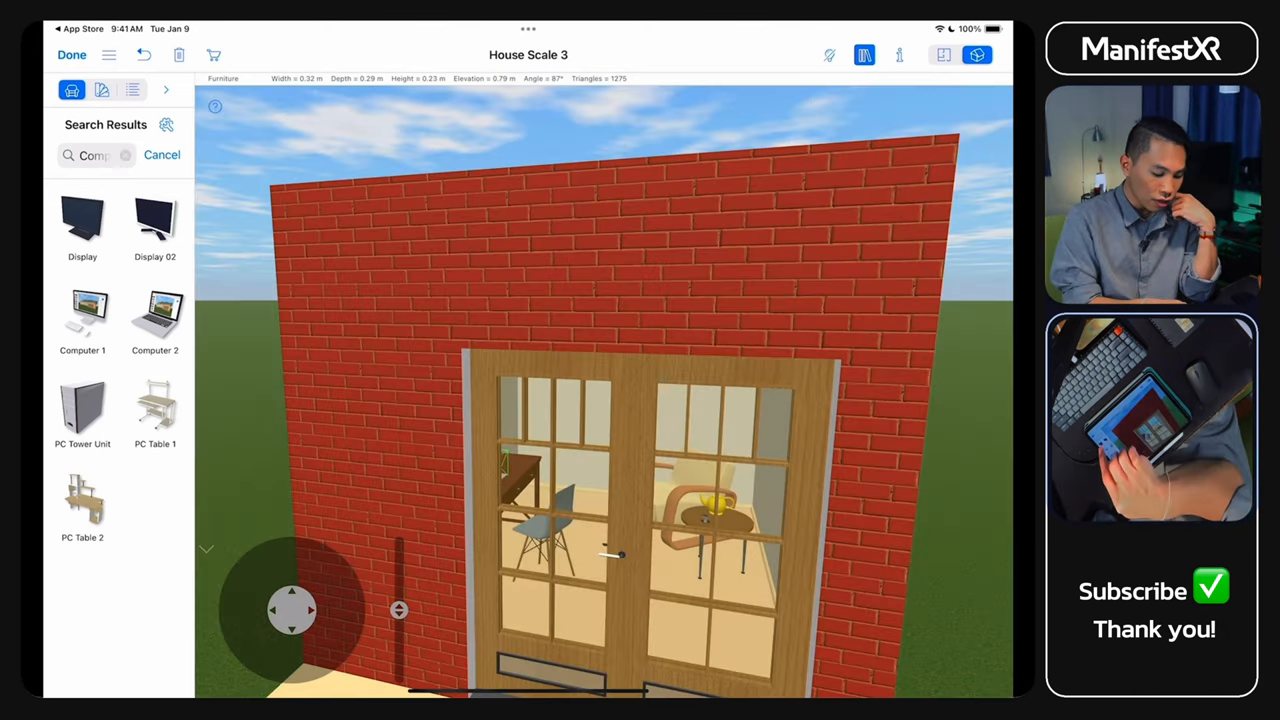
Search the library for windows, browse the models, then return to the 2D plan
text(Windows)
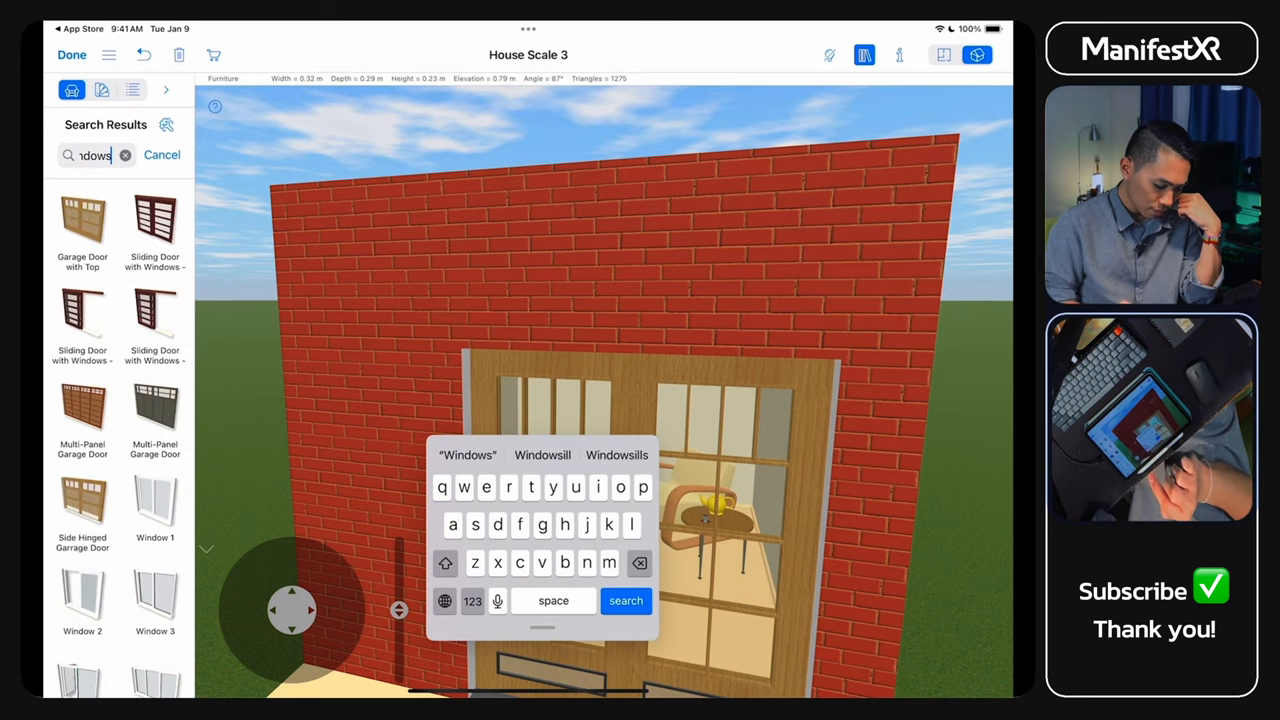
scroll(down, 3)
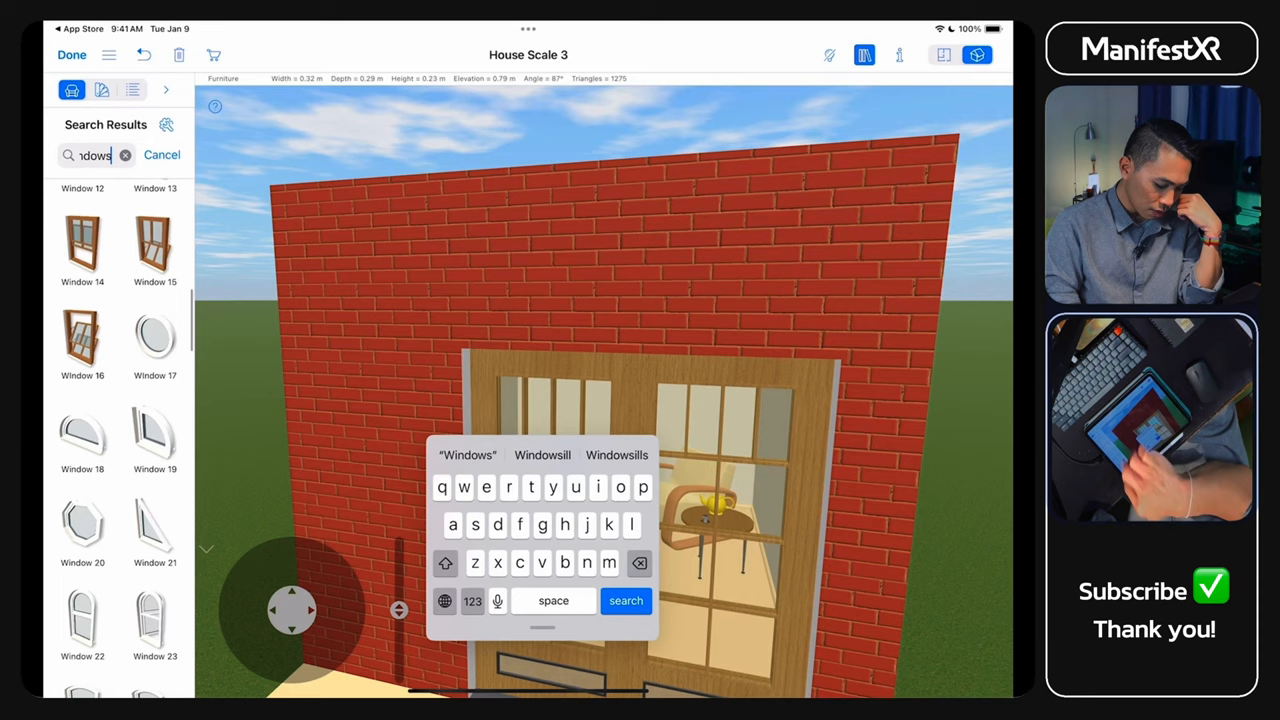
scroll(down, 3)
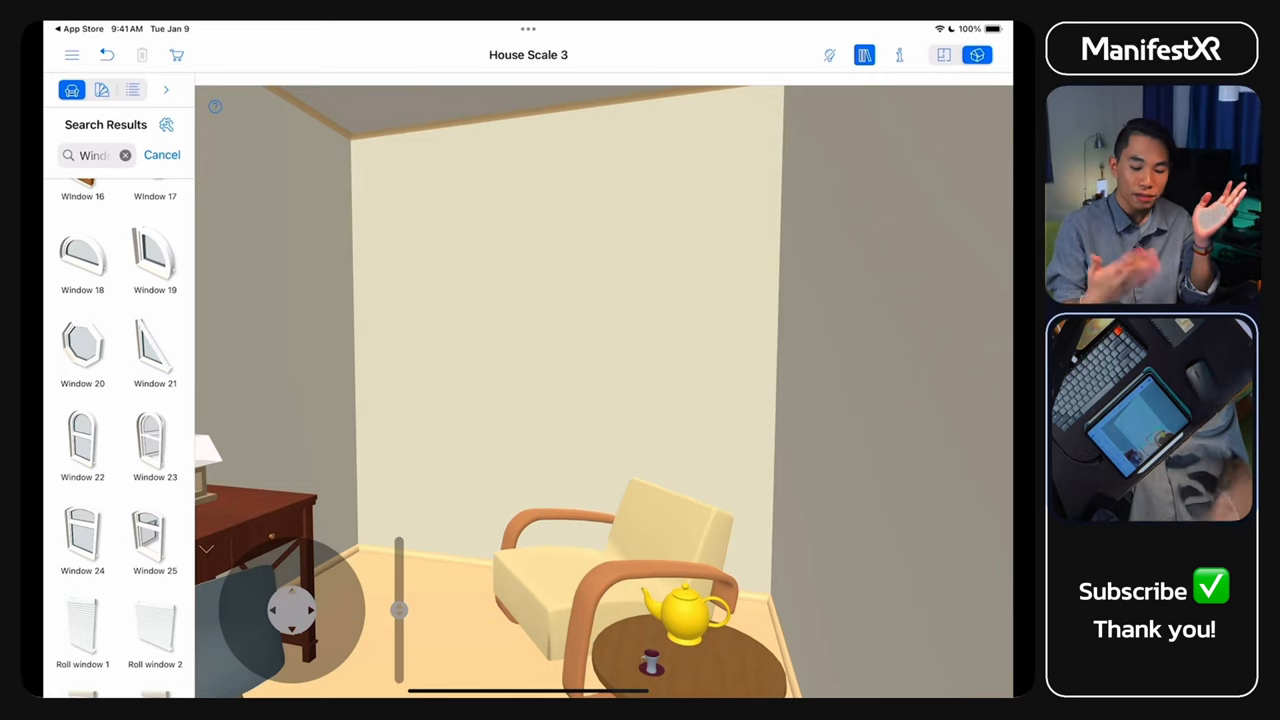
click(942, 56)
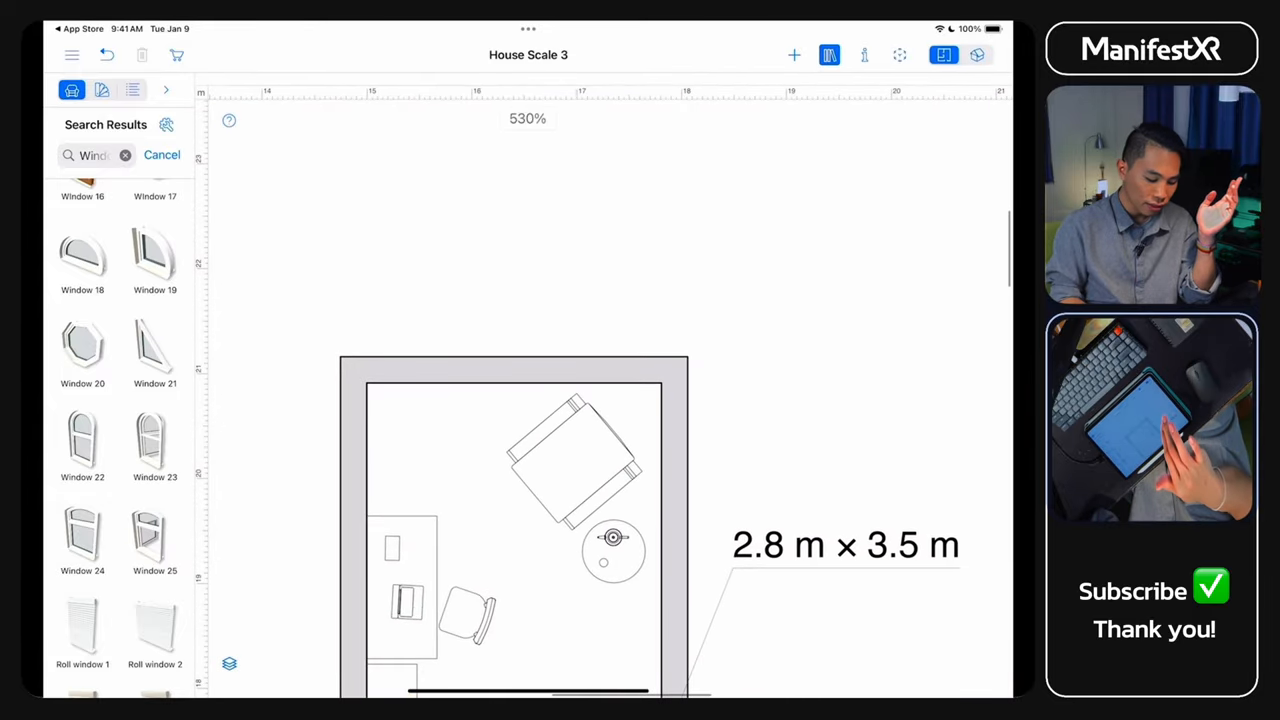
Draw straight walls enclosing a 1.4 m × 1.4 m extension above the main room
click(792, 56)
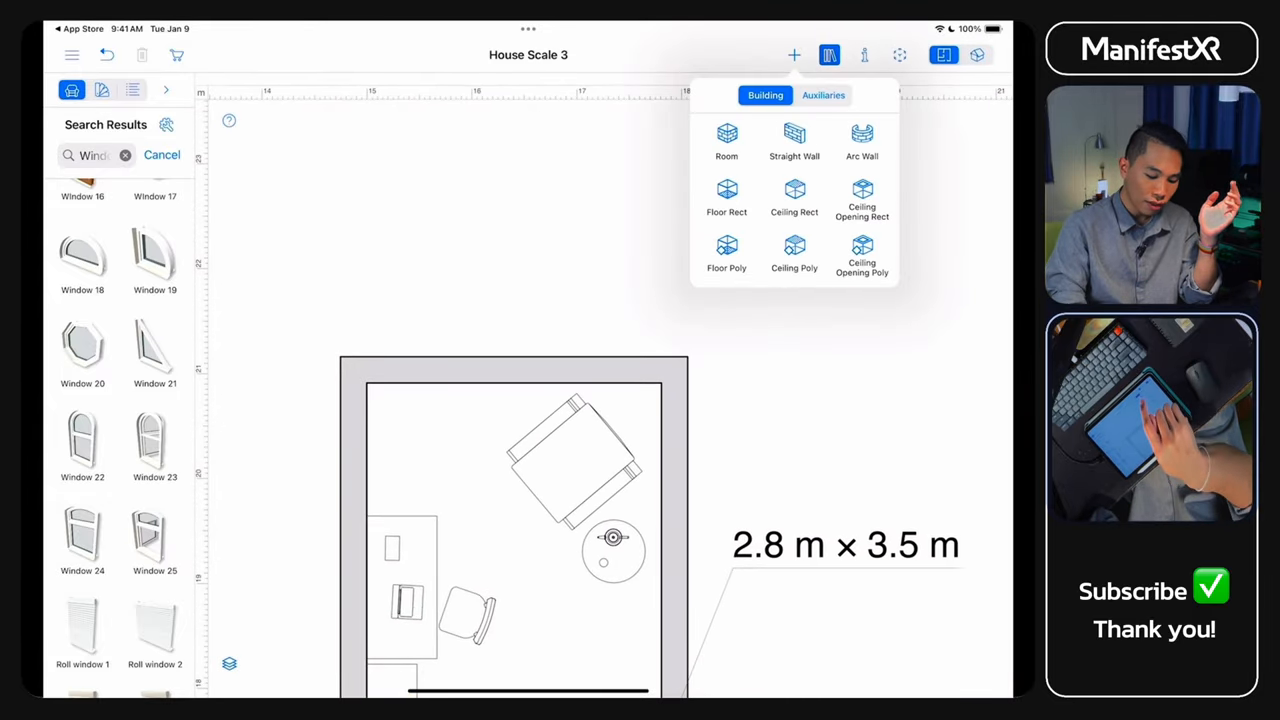
click(794, 56)
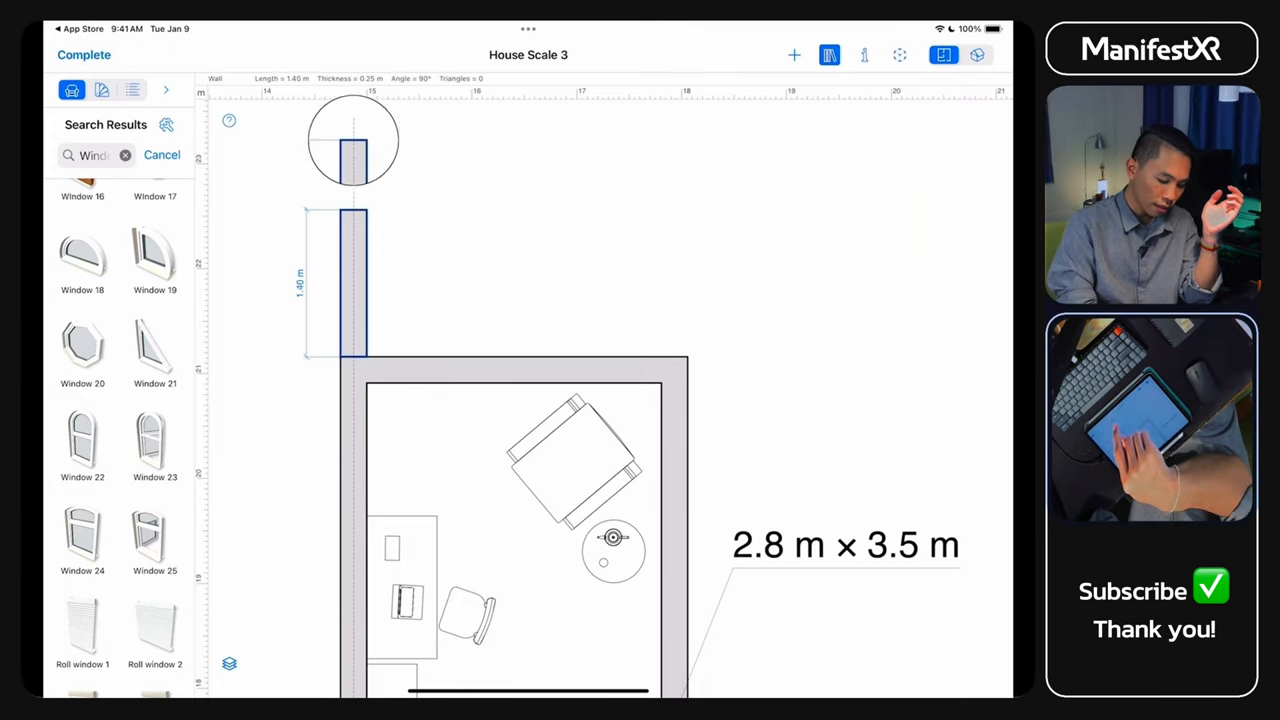
click(794, 56)
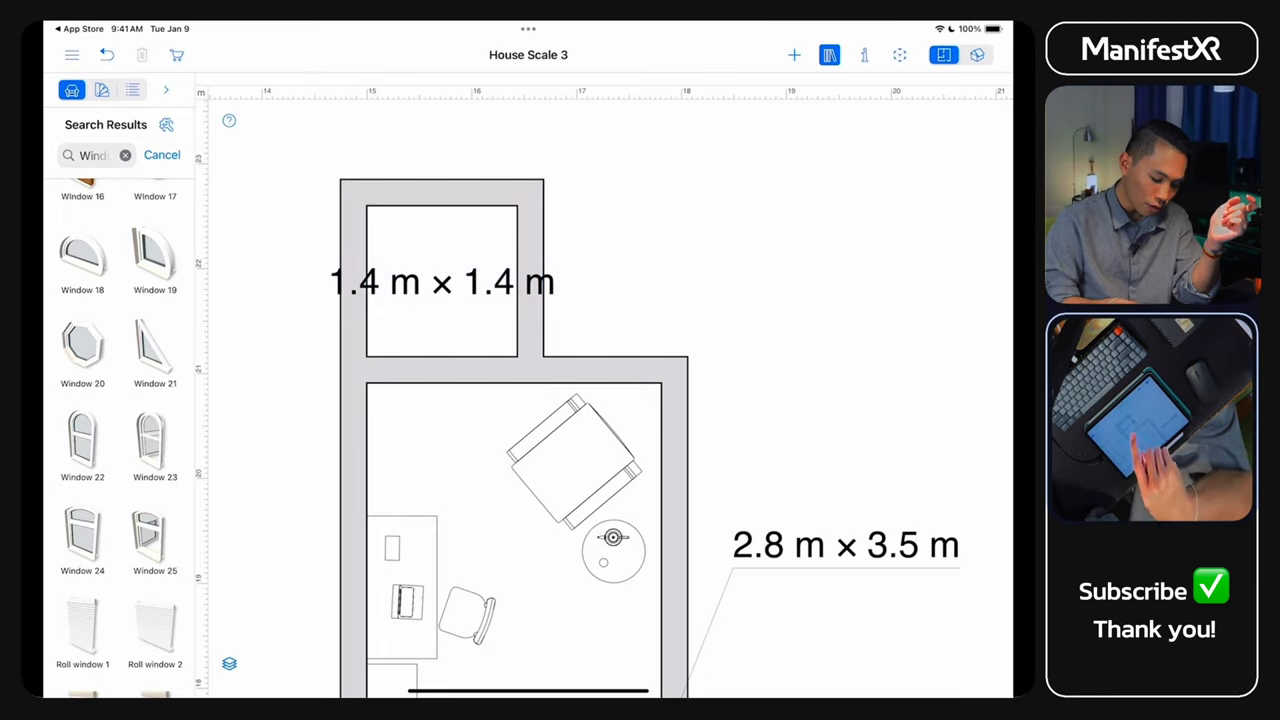
Preview the new room in 3D, return to the 2D plan and clear the library search
click(440, 370)
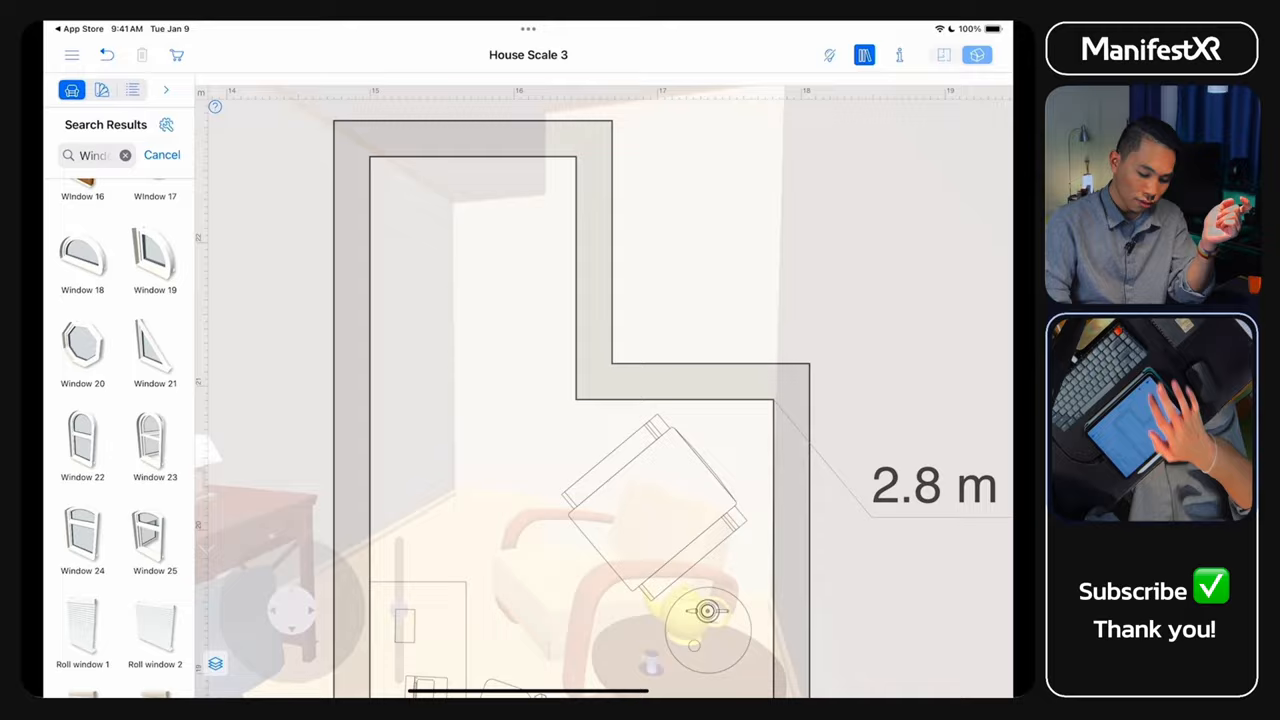
click(976, 56)
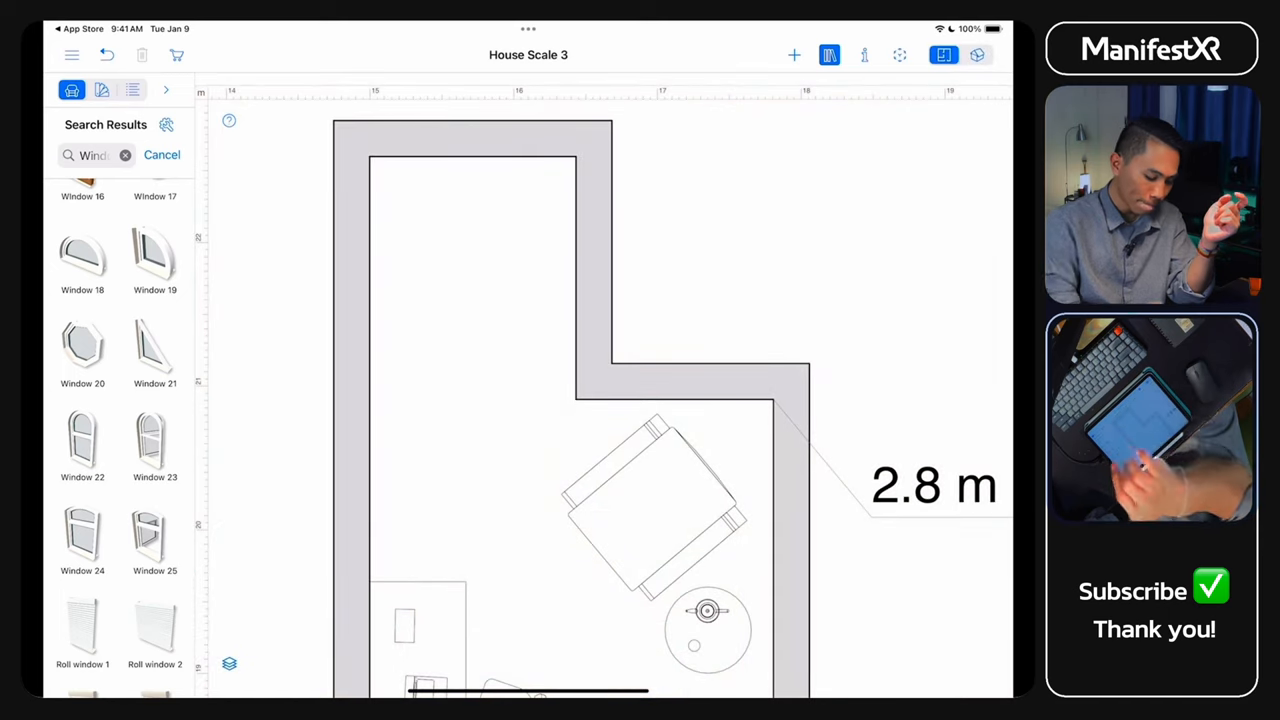
click(96, 156)
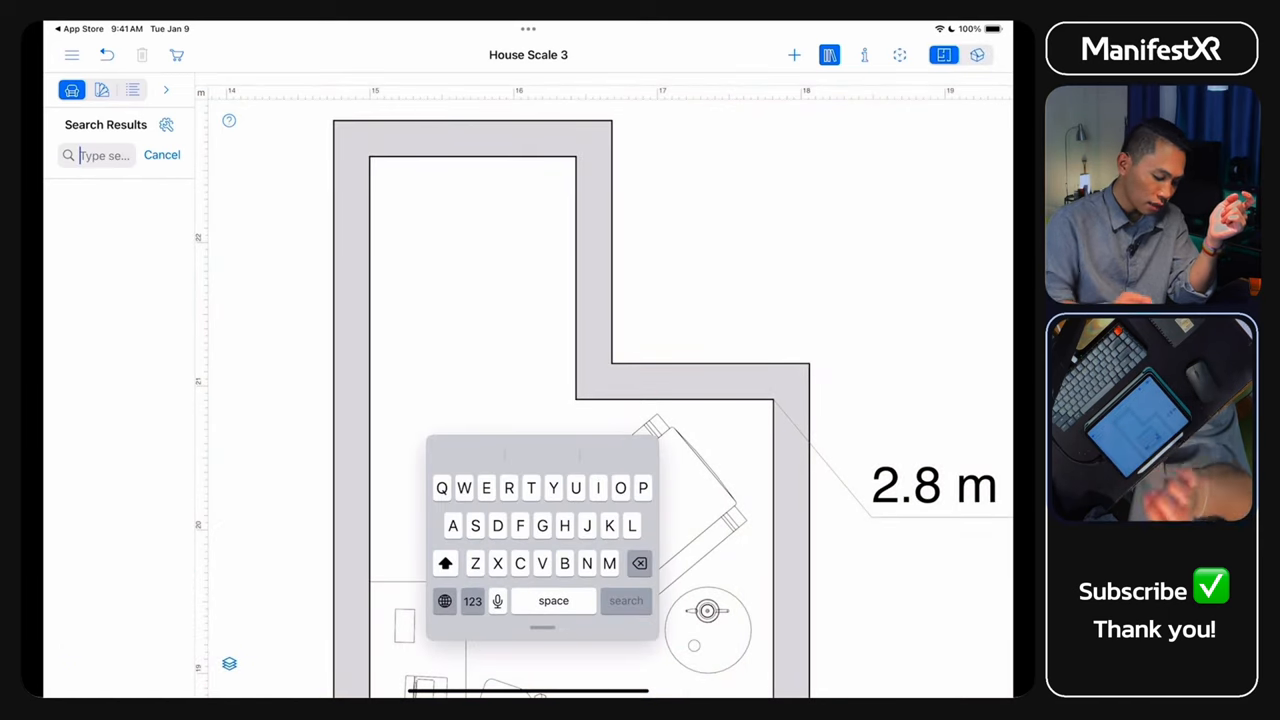
Search kitchen and cabinet items, place a wall cabinet above the stove, then search for windows
text(itchen)
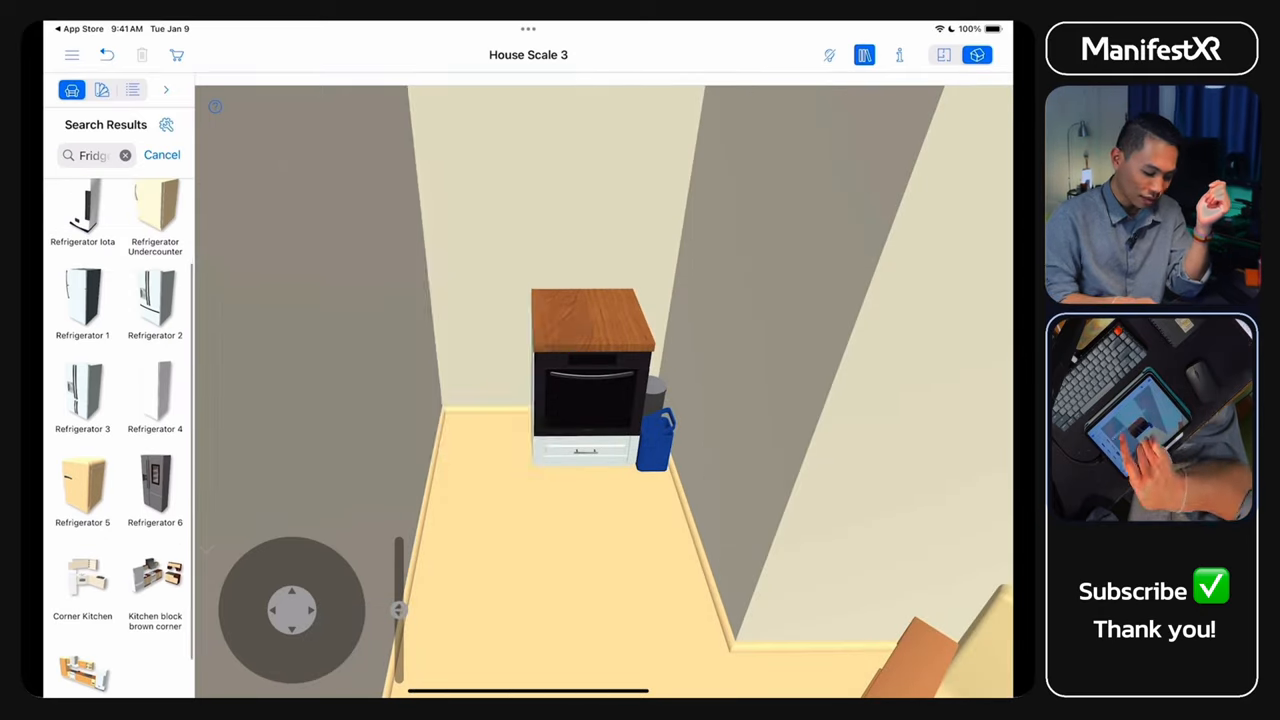
text(abinet)
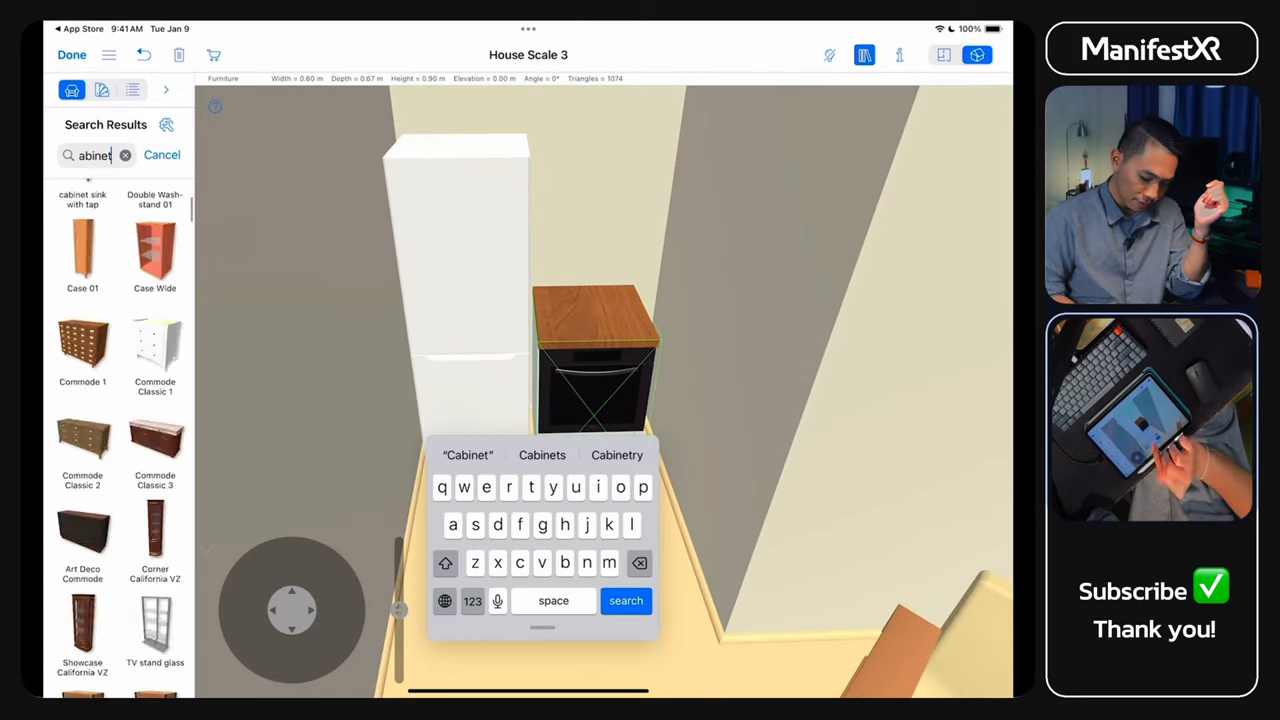
click(542, 456)
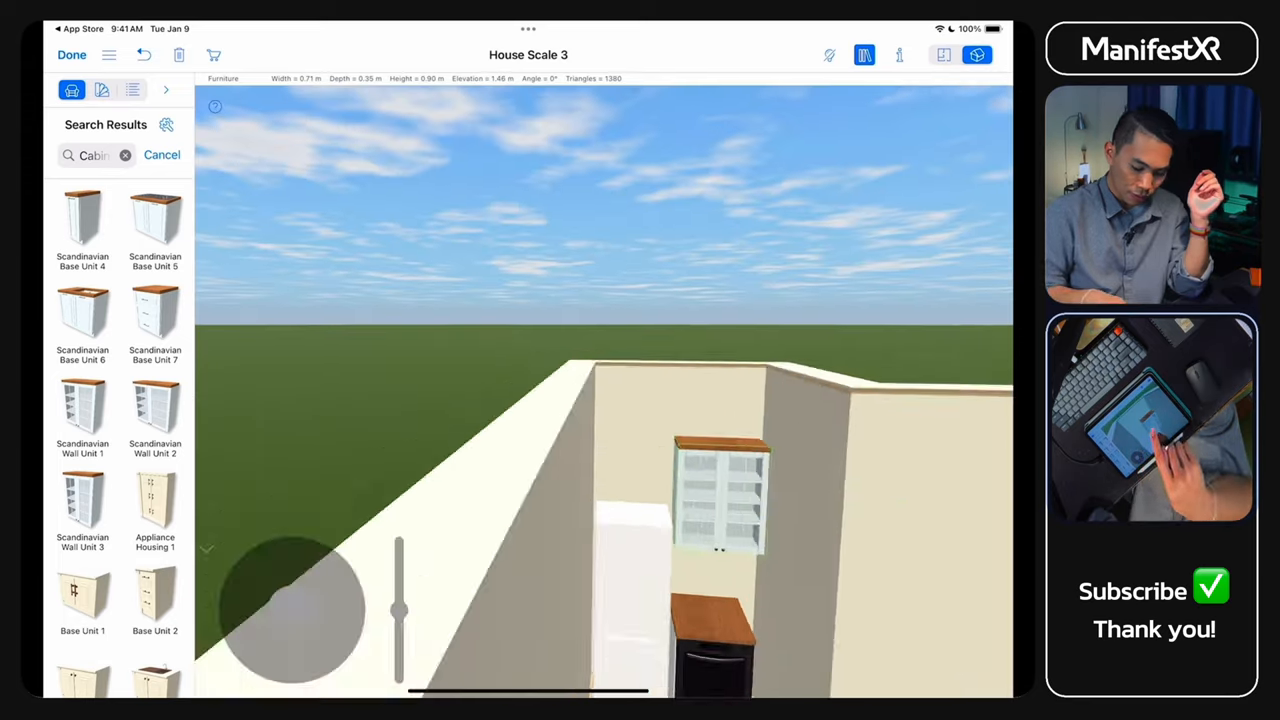
text(Windo)
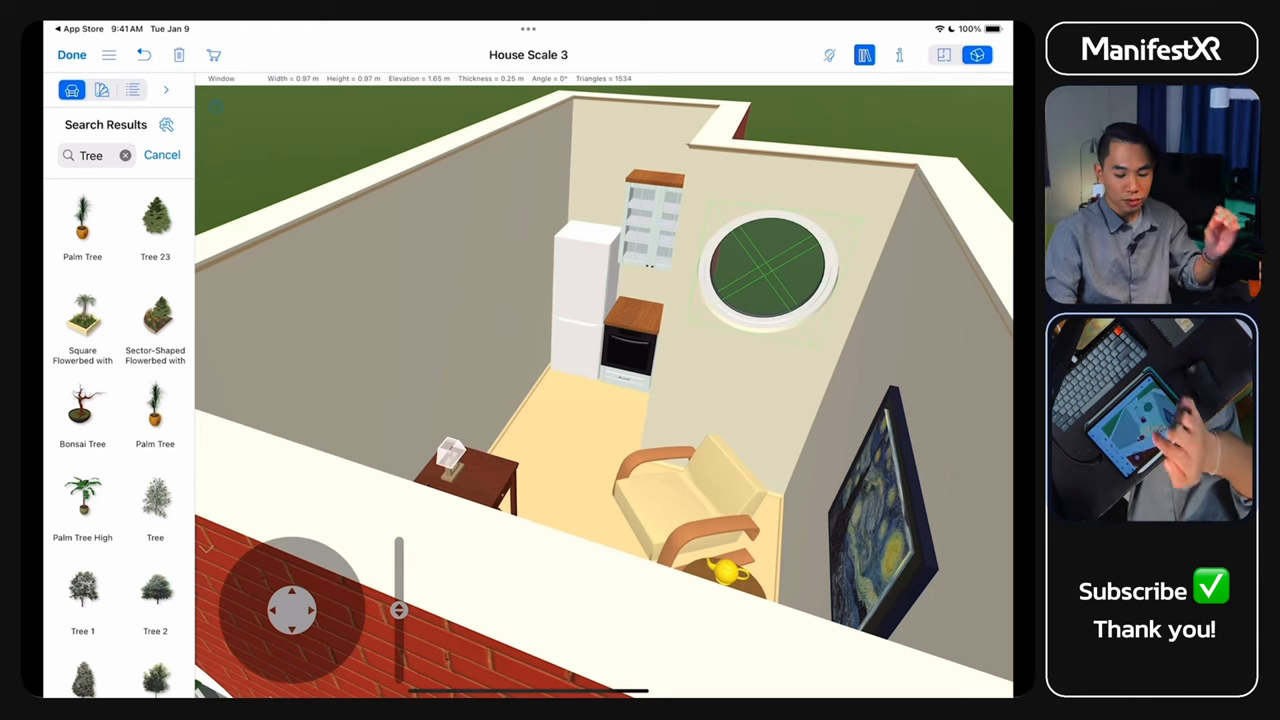
Preview hip and saltbox roofs, then accept the Shed template in Roof Assistant
click(898, 56)
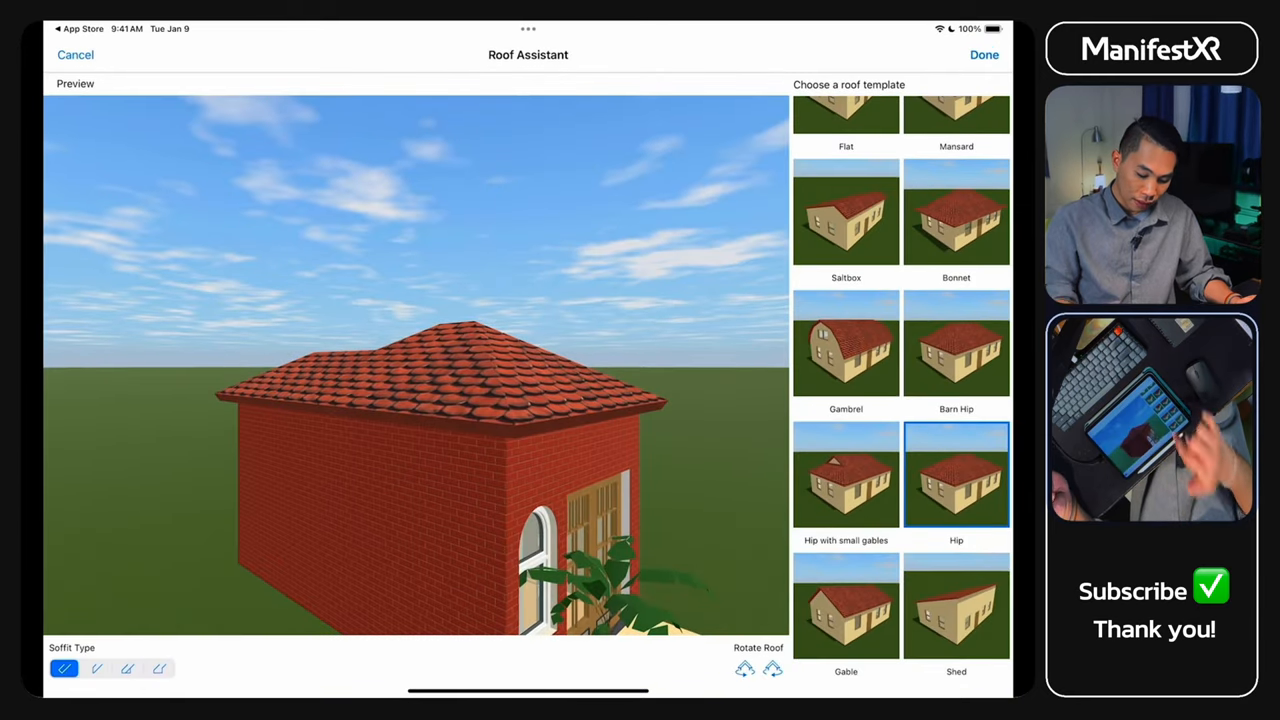
click(844, 212)
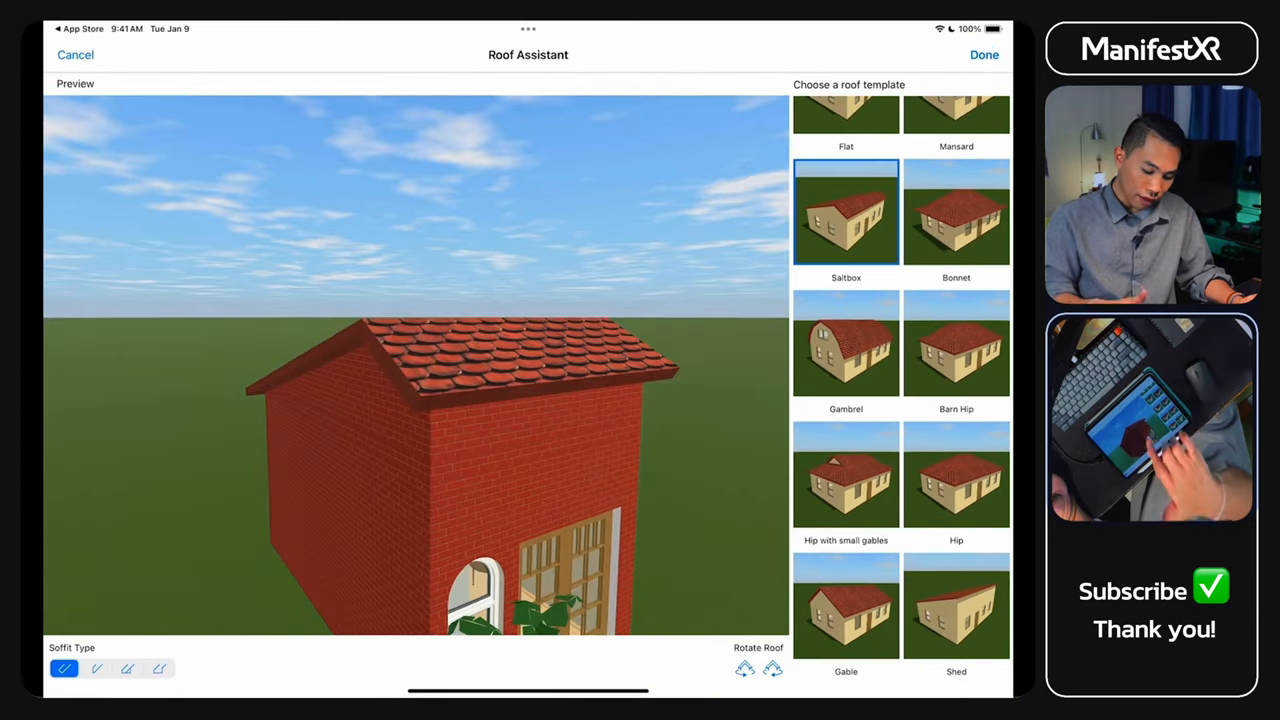
click(956, 604)
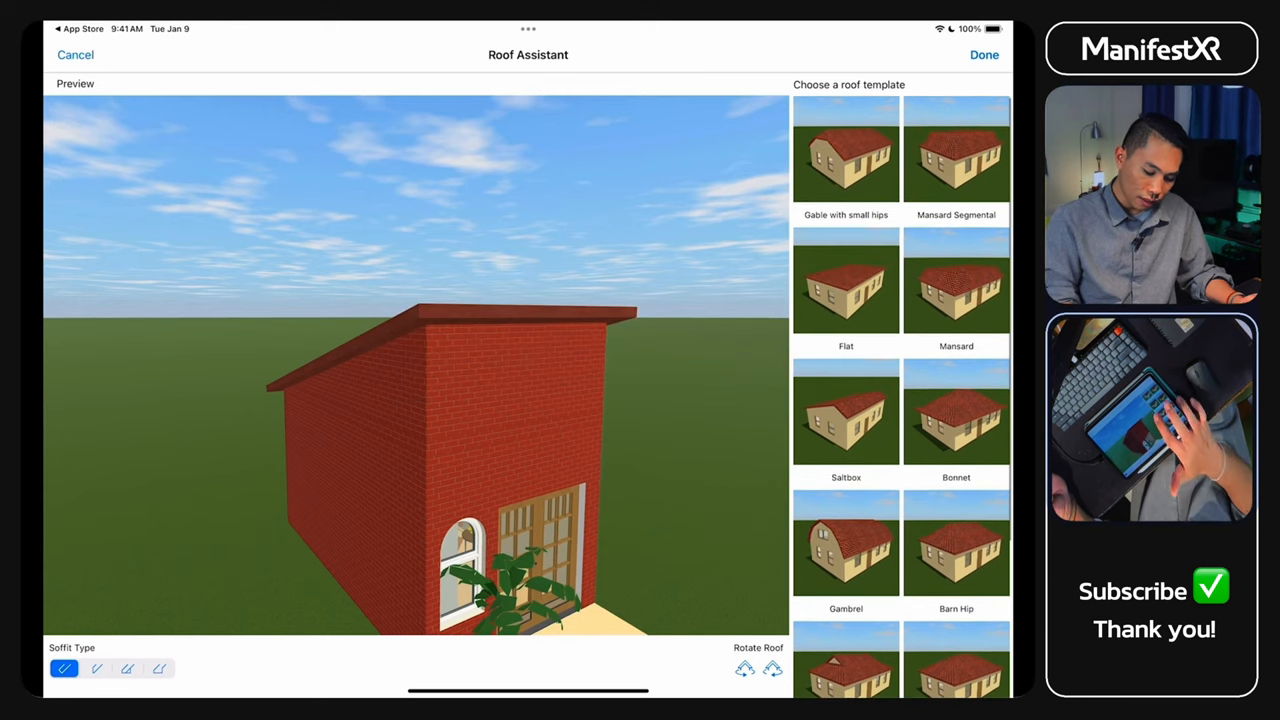
click(846, 280)
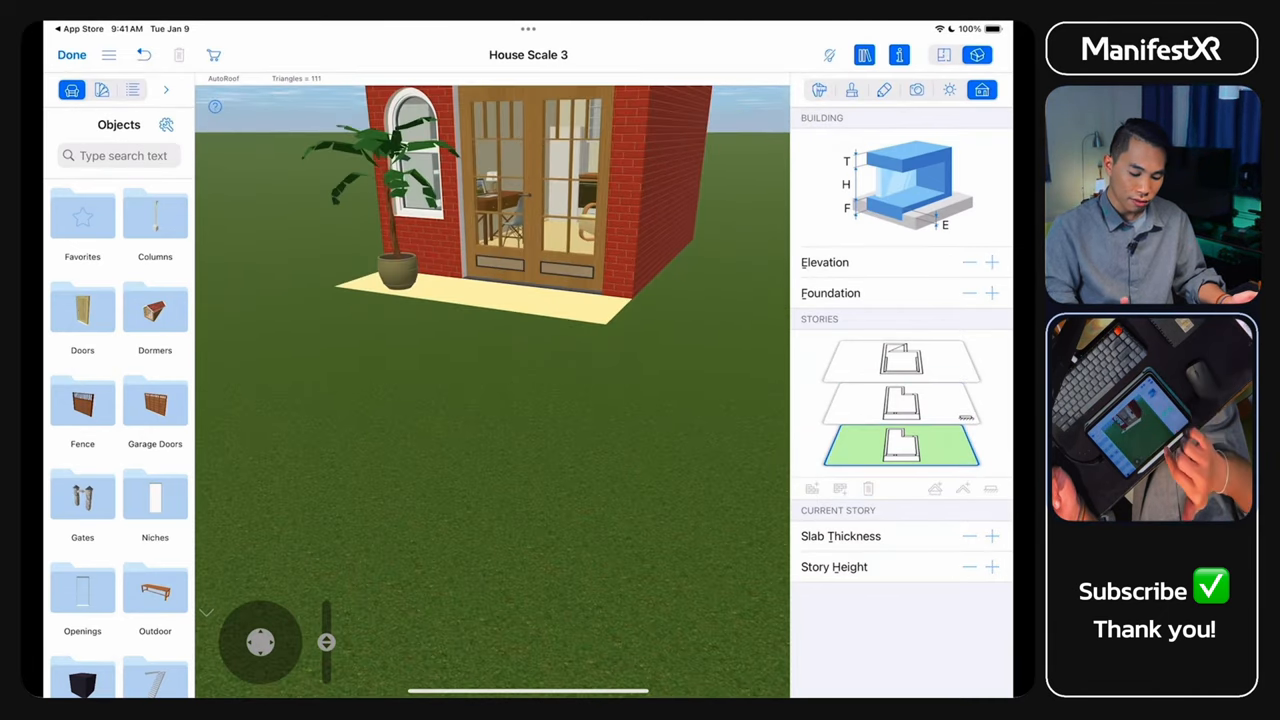
Set the building elevation to 0.24 and story height to 2.92 in the Building inspector
click(898, 404)
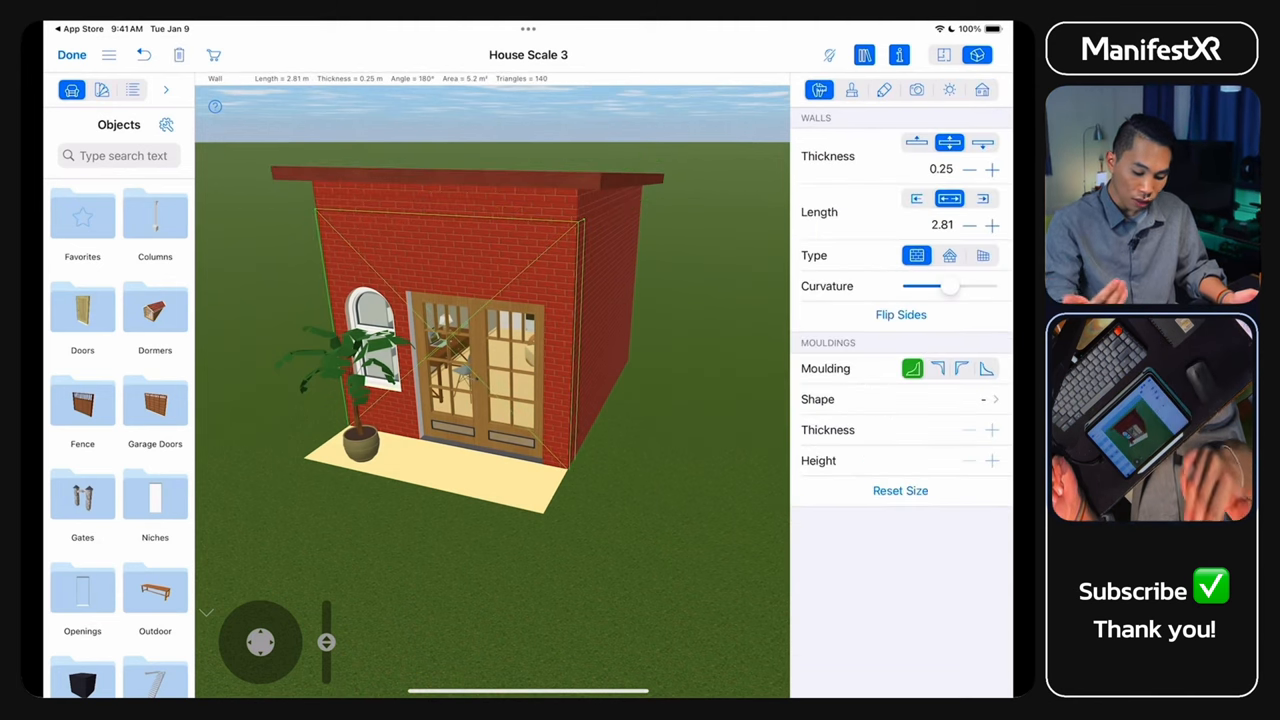
click(982, 90)
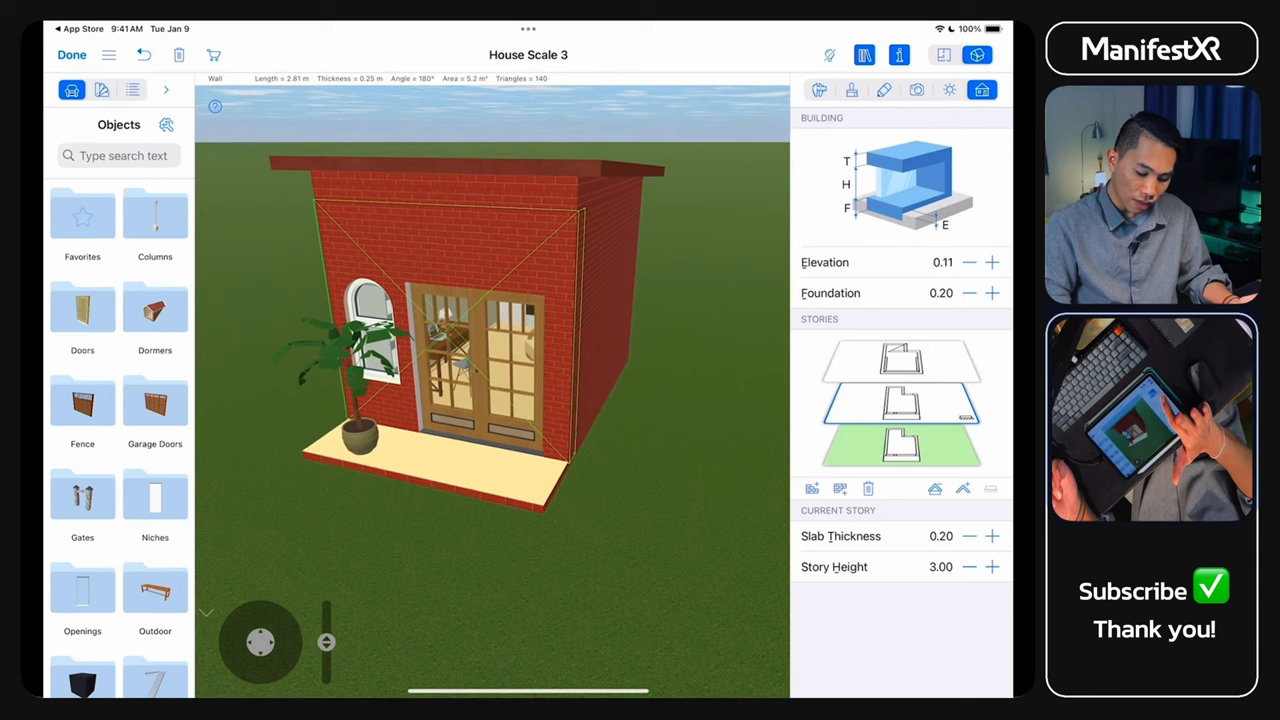
click(992, 262)
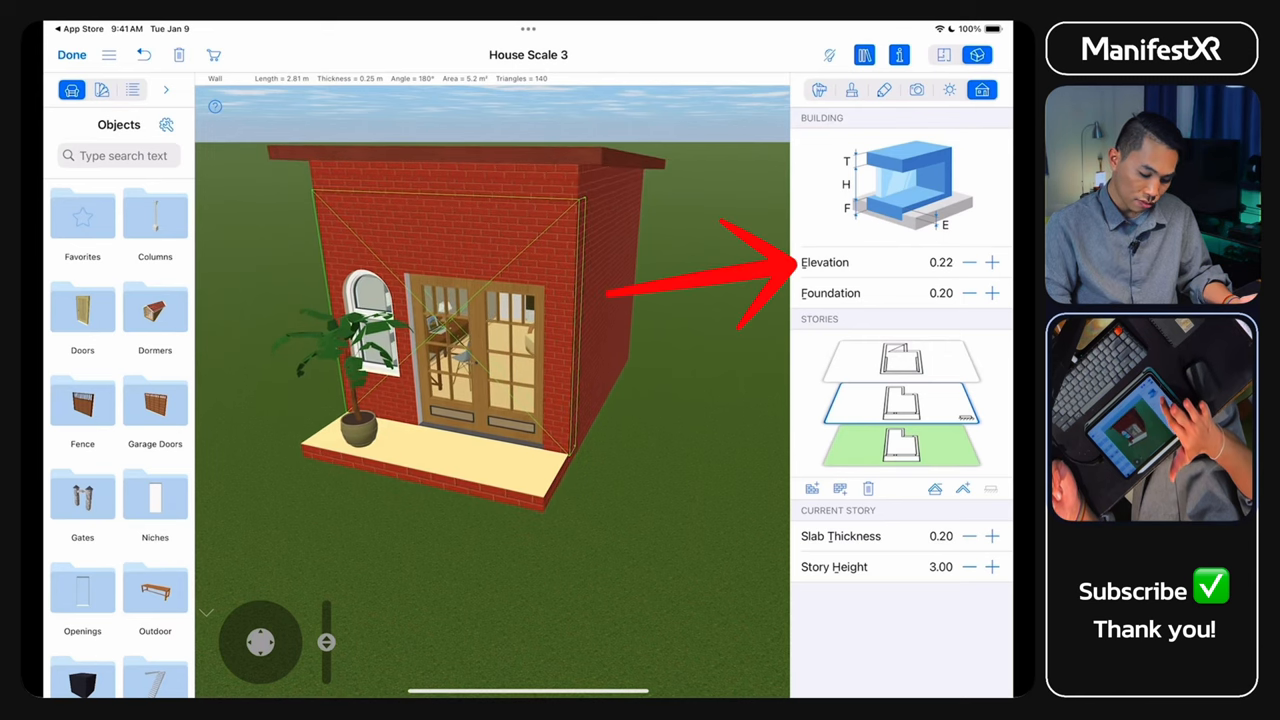
click(992, 262)
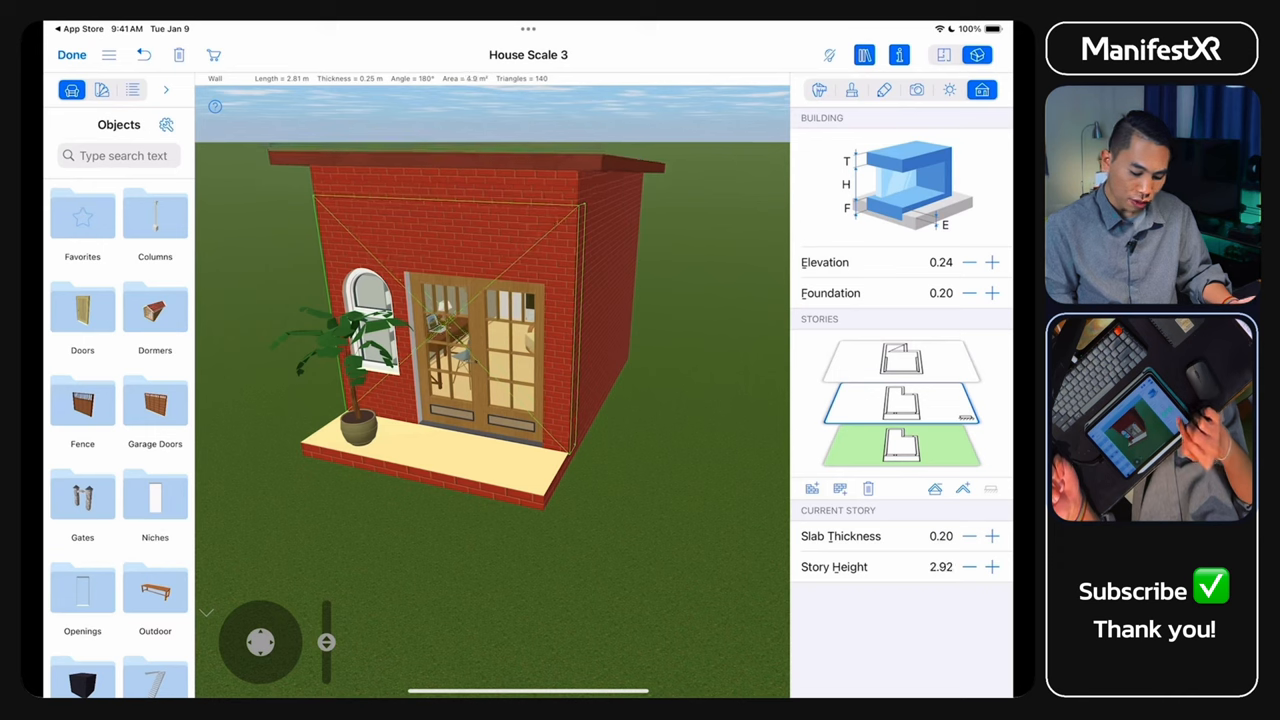
click(940, 566)
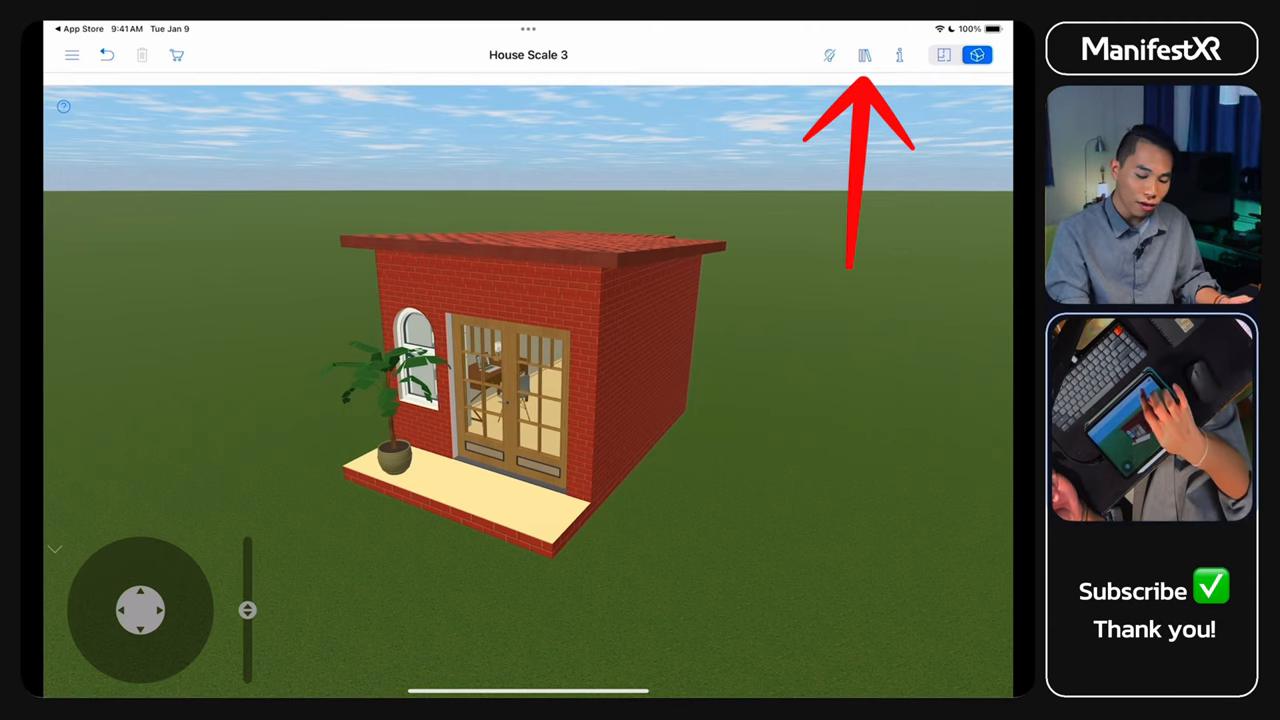
Show the Materials library and browse to the Brick category
click(864, 56)
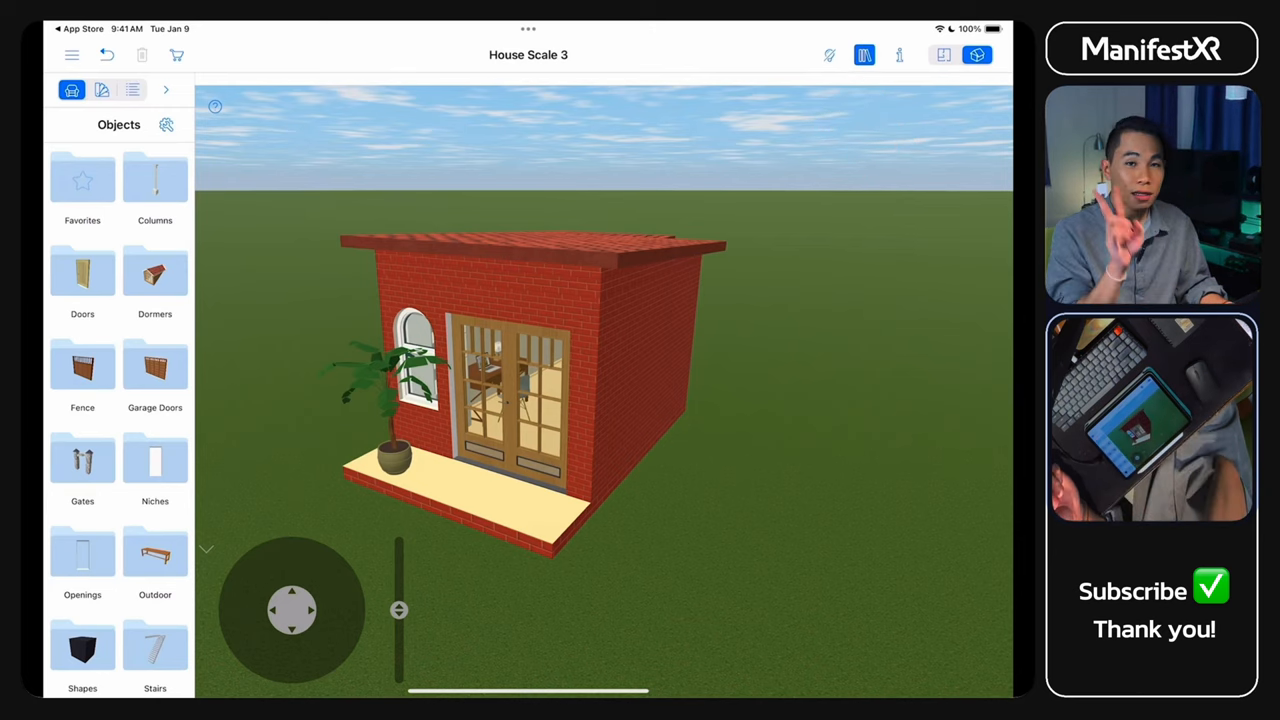
click(100, 90)
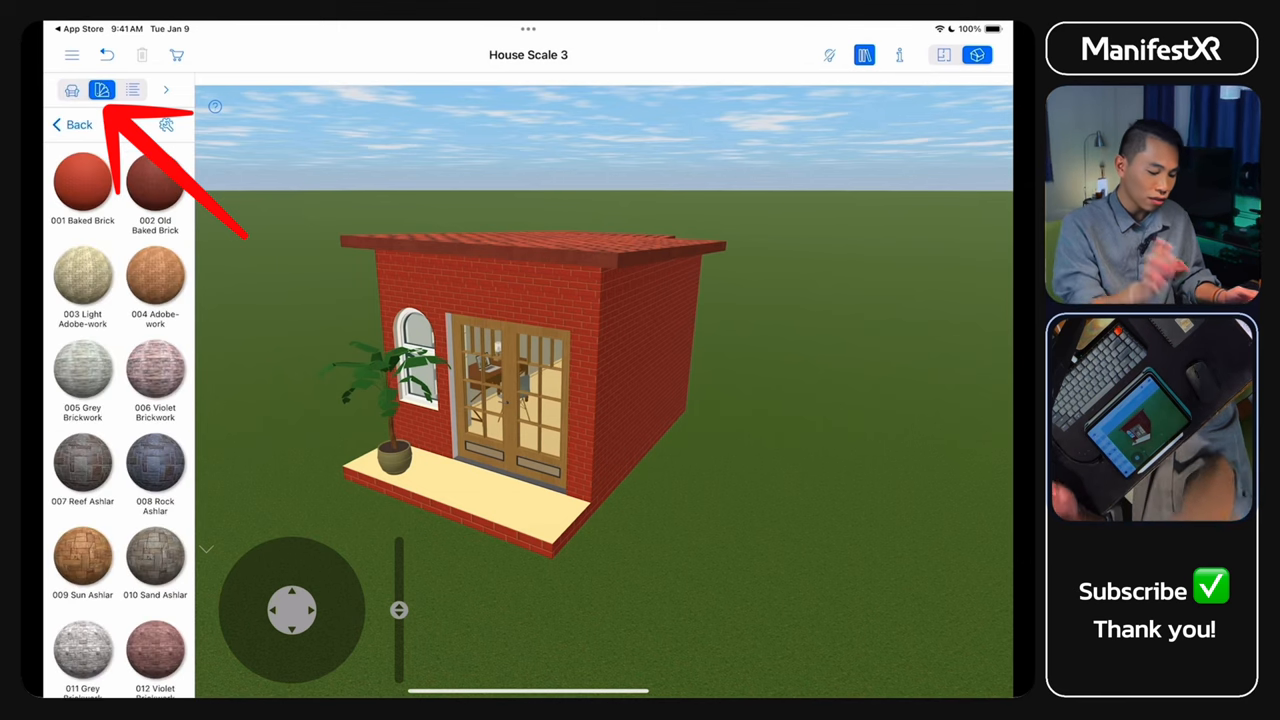
click(72, 124)
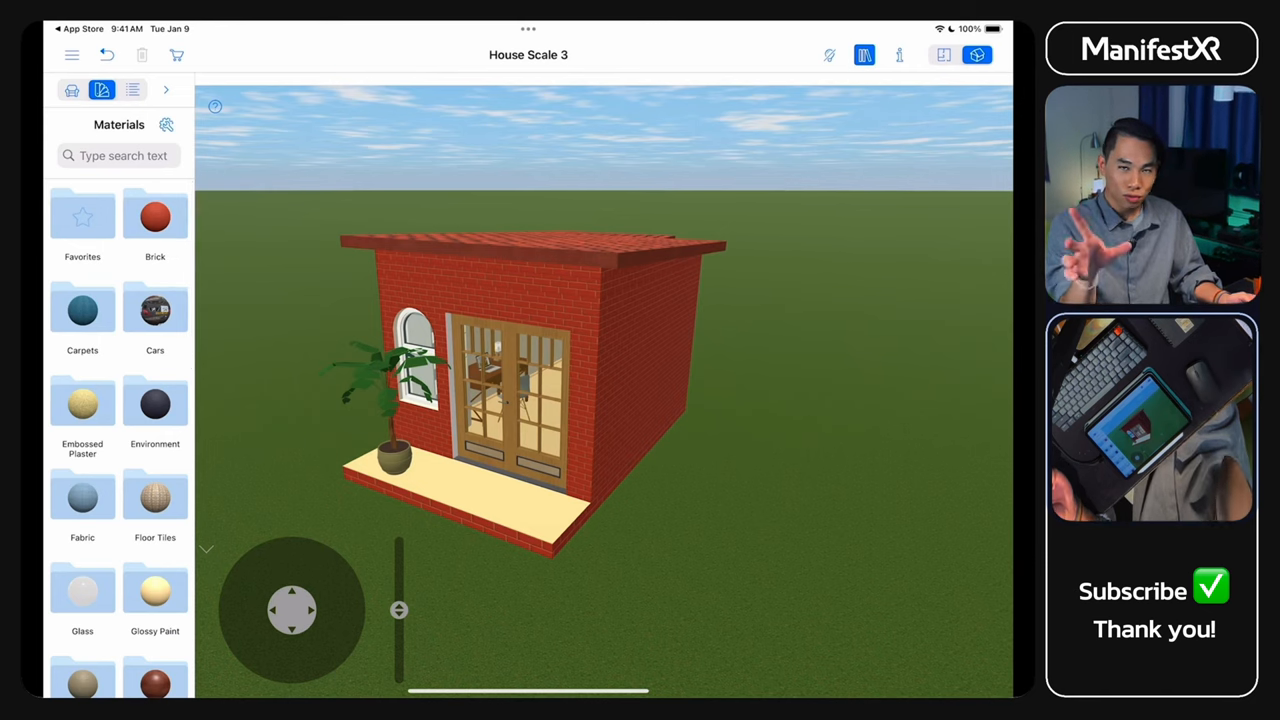
click(156, 216)
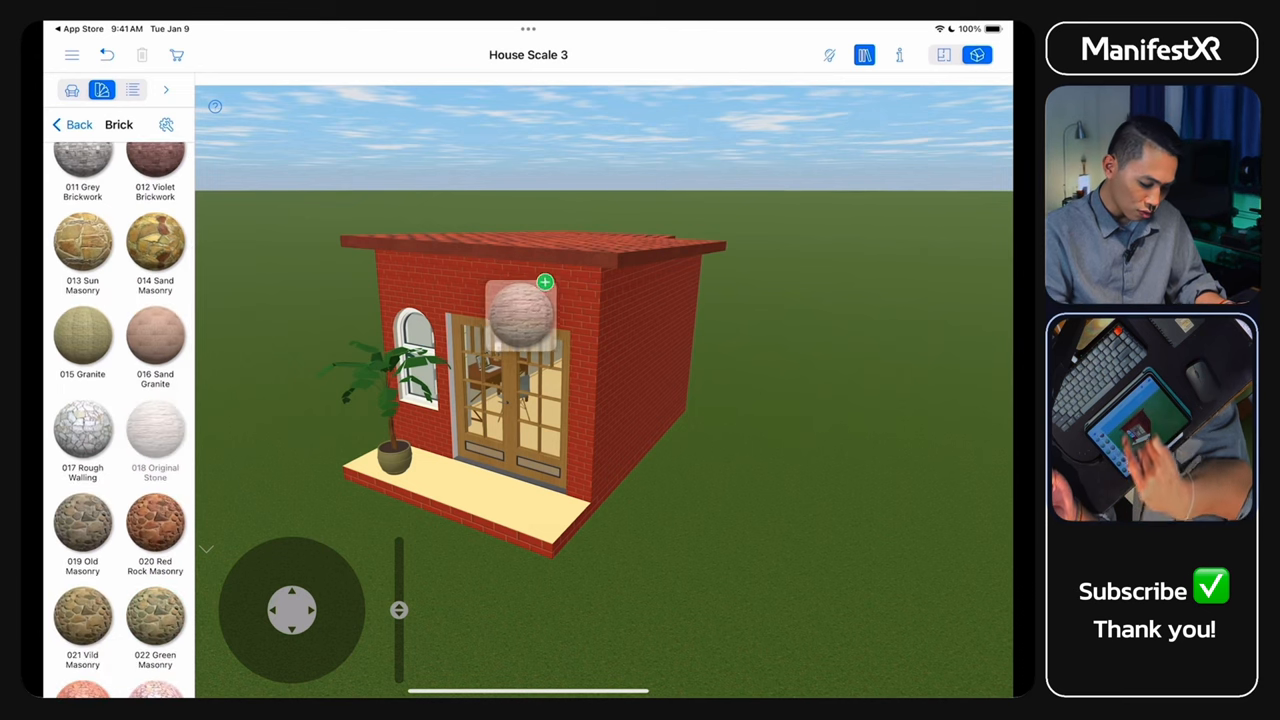
Apply 018 Original Stone to the outer walls and foundation
click(156, 432)
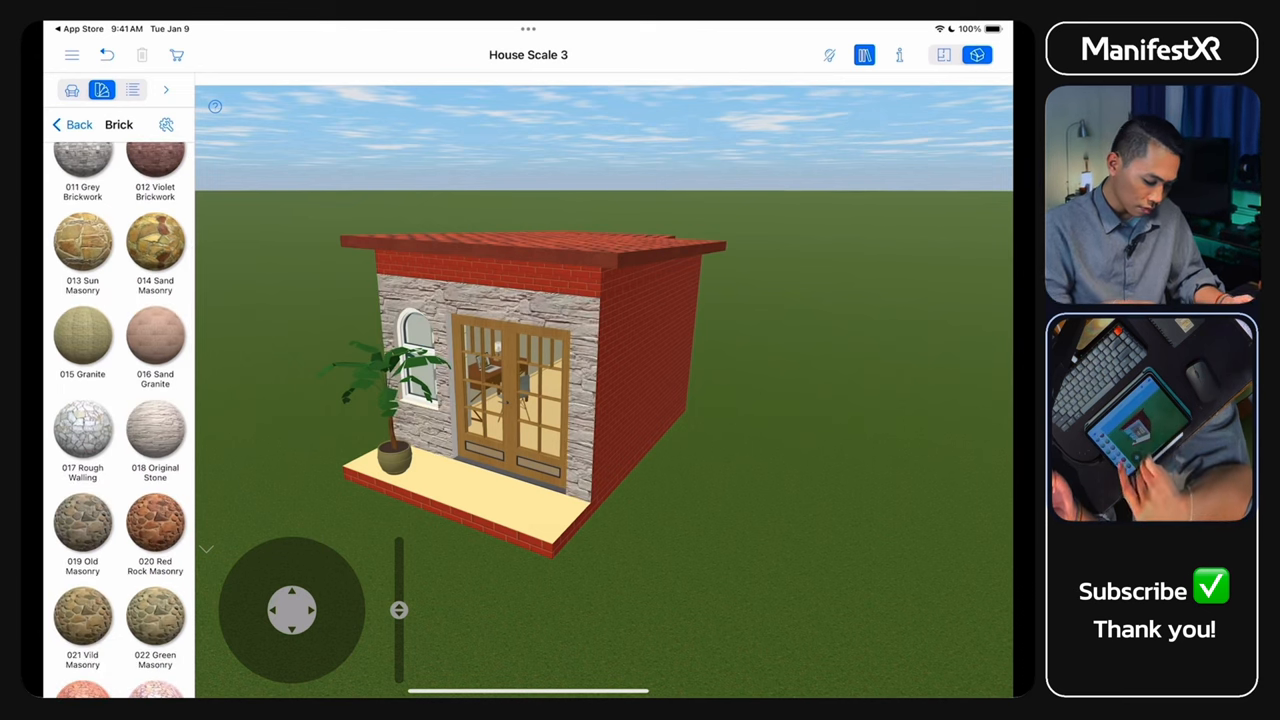
scroll(down, 3)
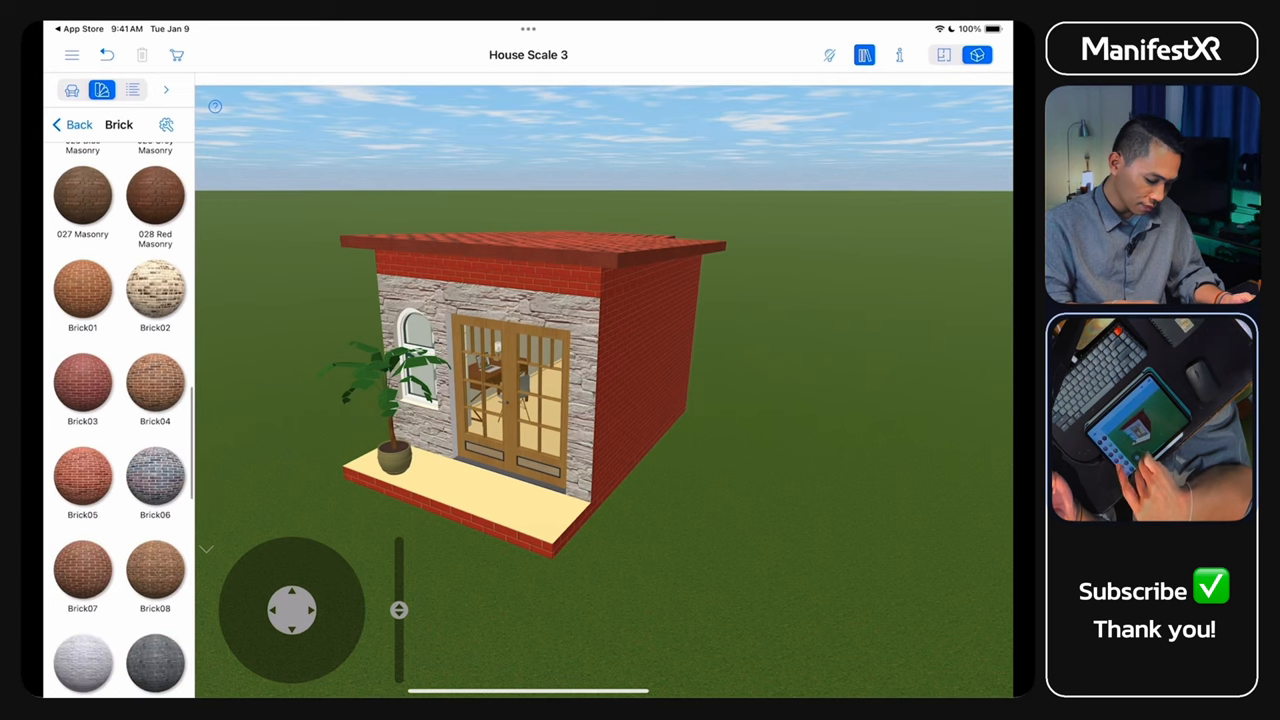
scroll(down, 3)
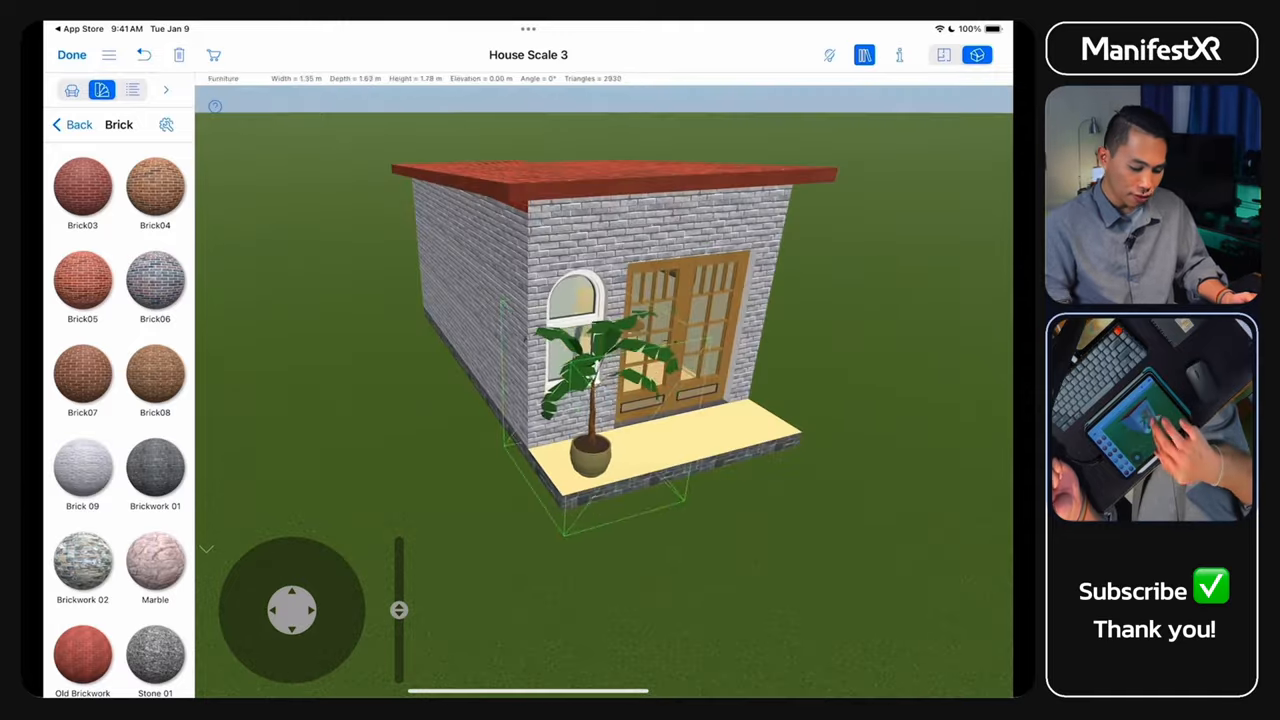
click(72, 124)
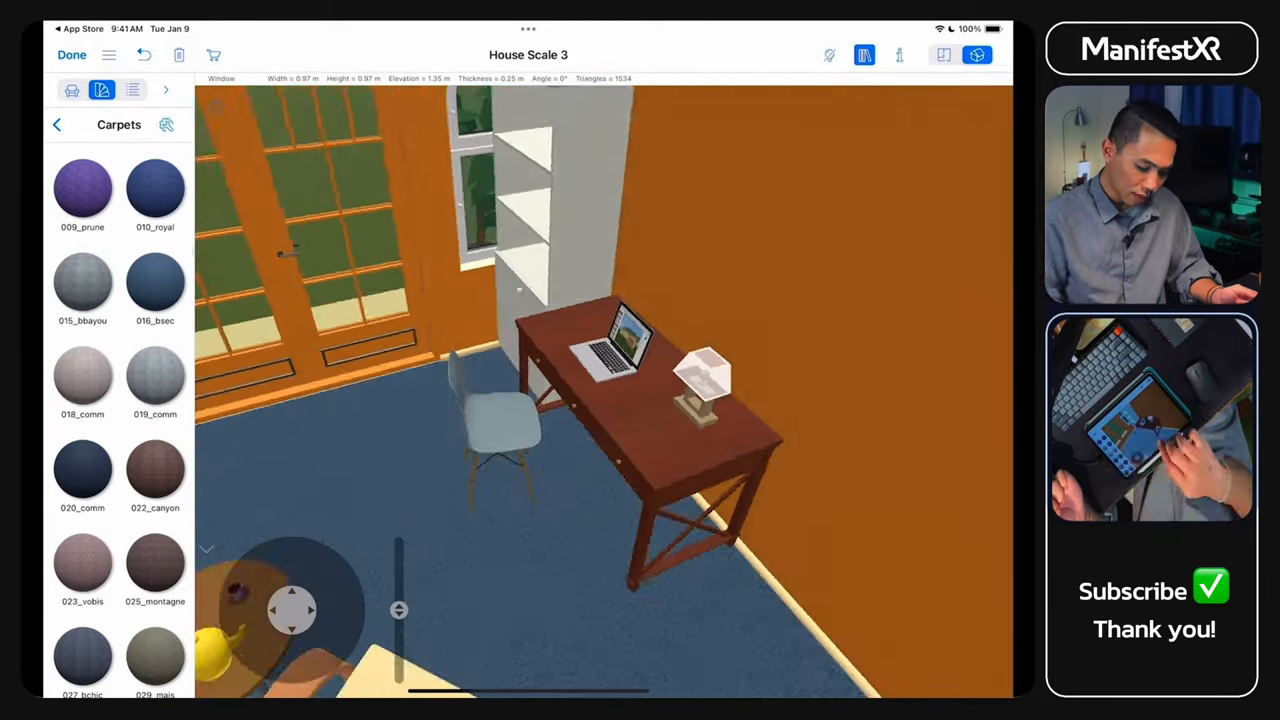
Paint the door and window frames orange and cover the roof in red tiles
click(56, 124)
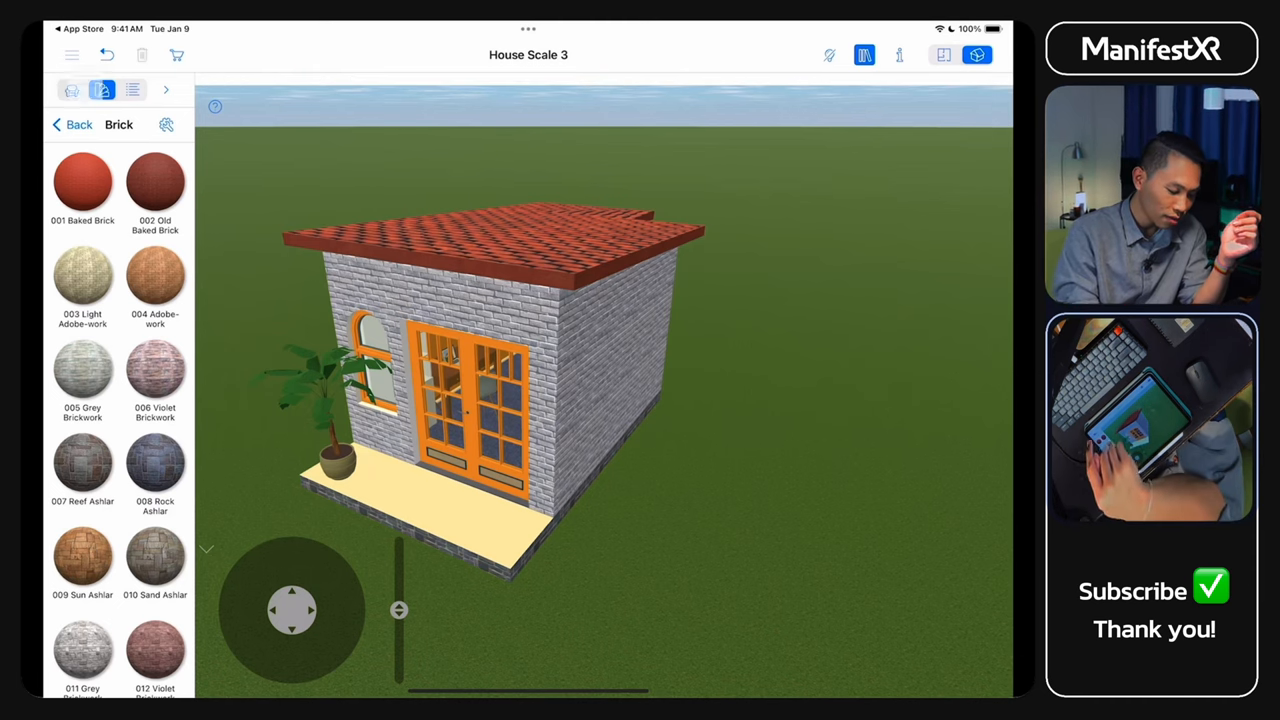
click(72, 56)
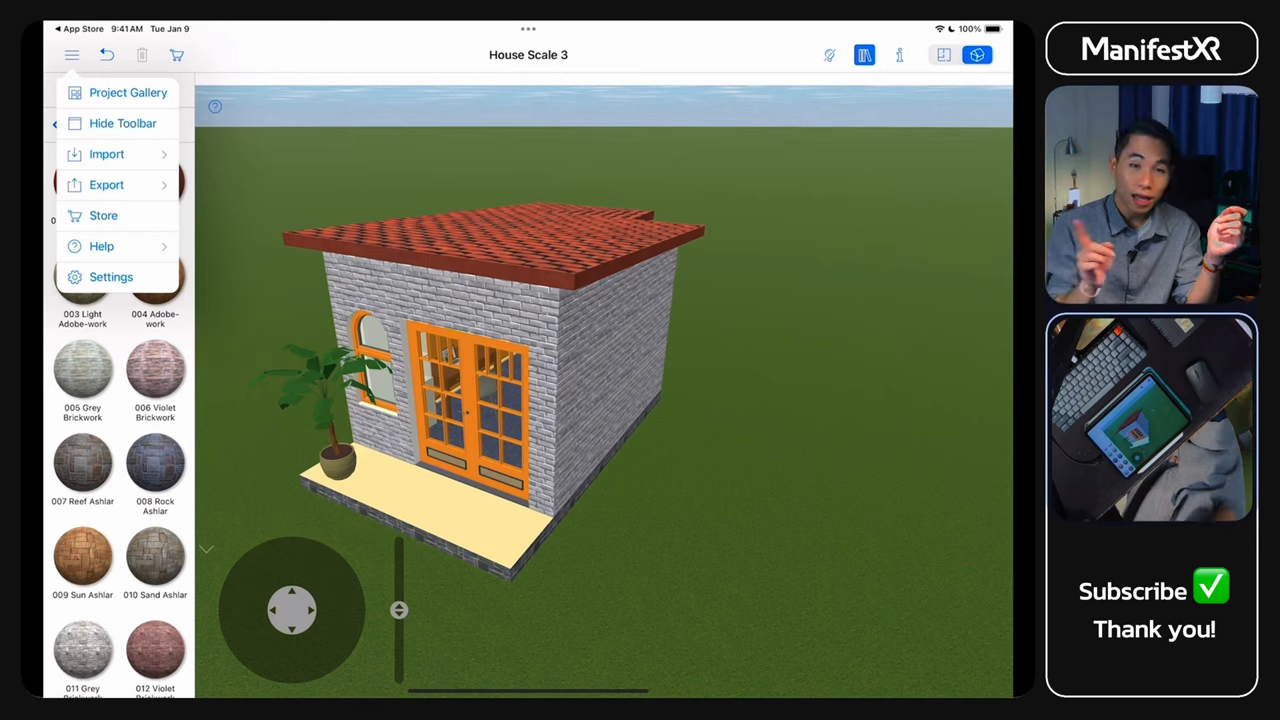
Launch AR Model Setup with Entire Project and view the house in AR
click(108, 184)
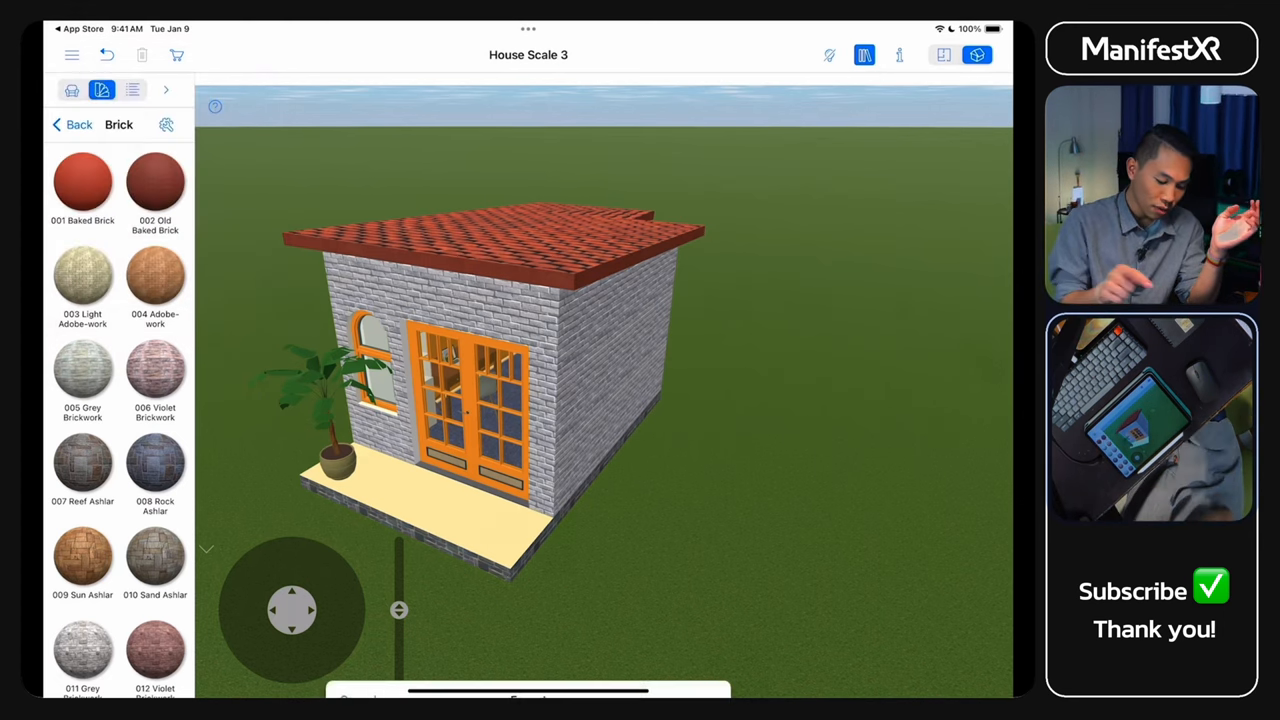
click(976, 56)
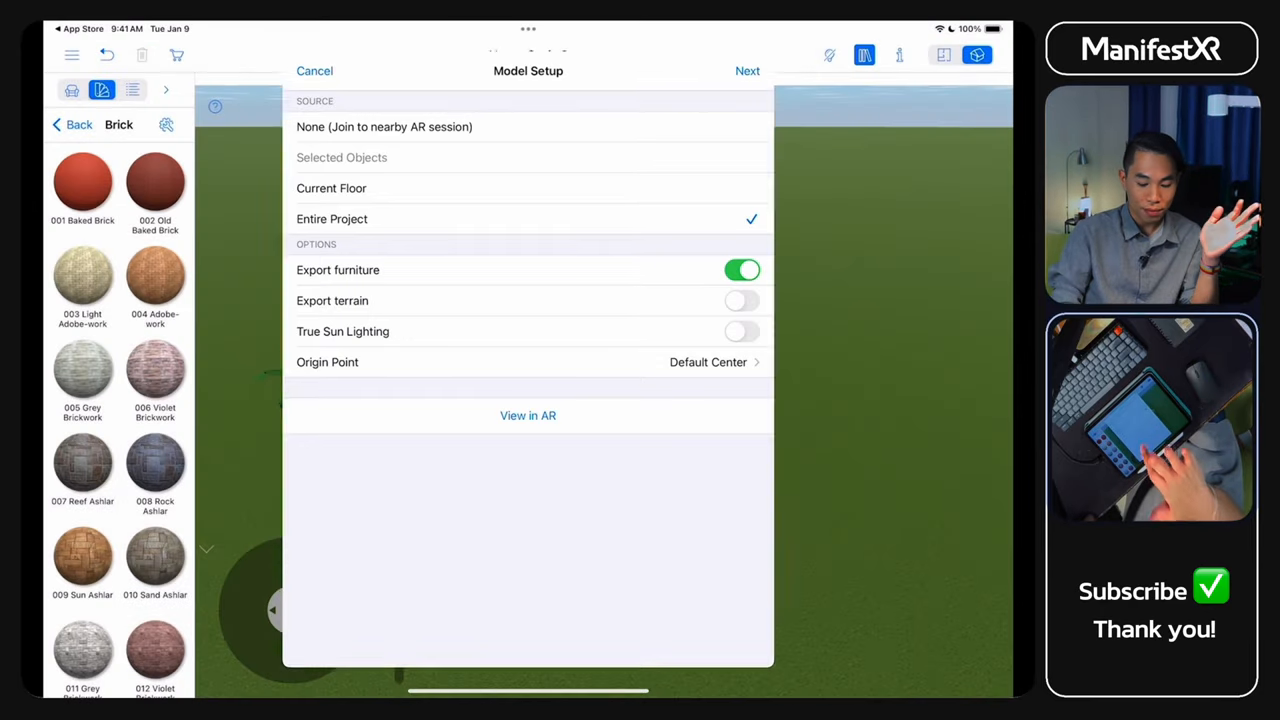
click(528, 414)
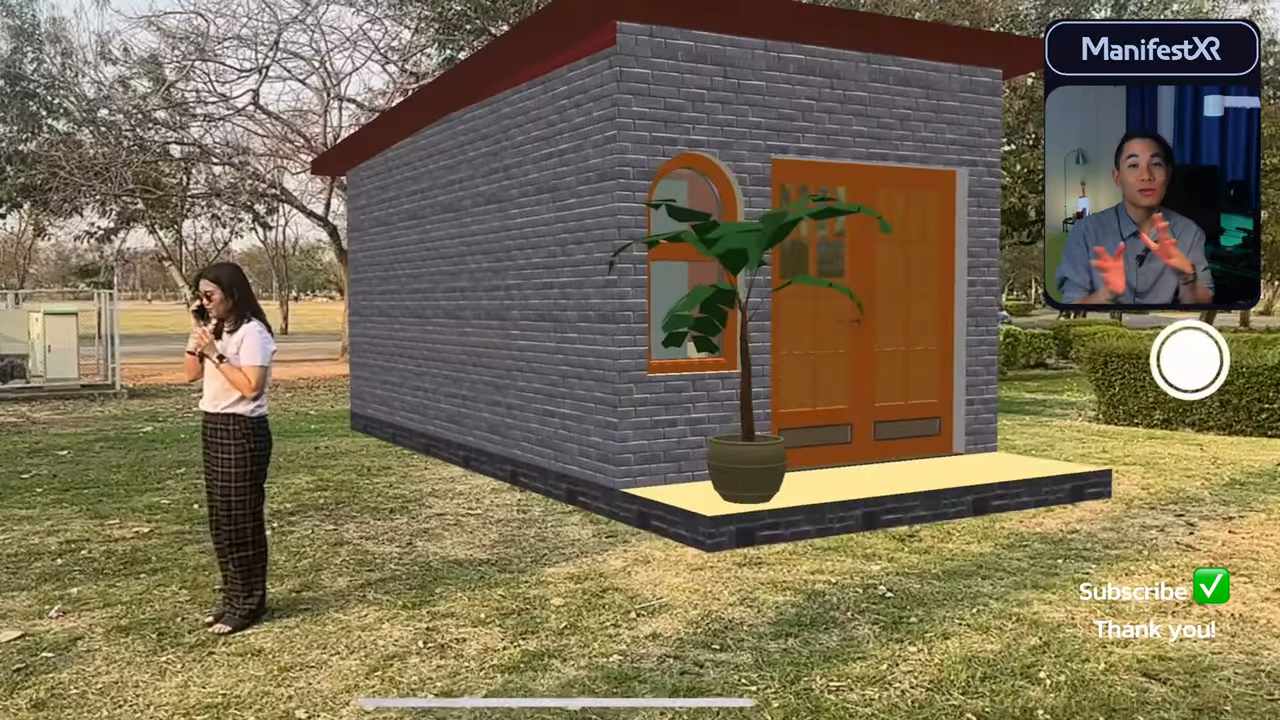